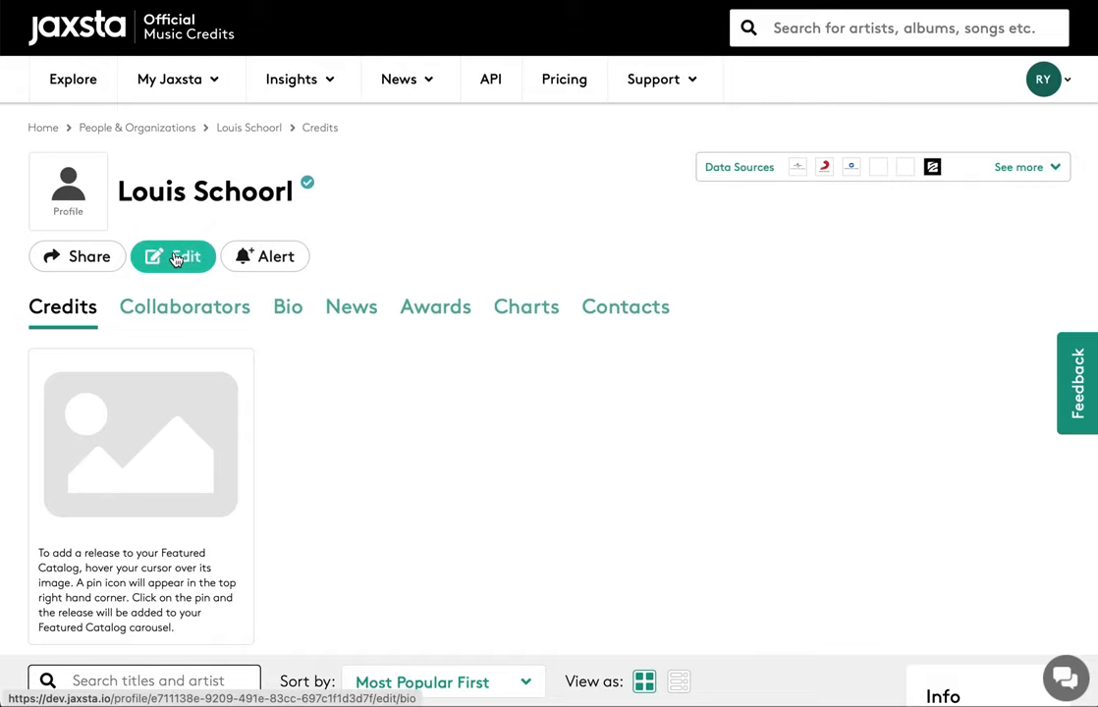
click(173, 255)
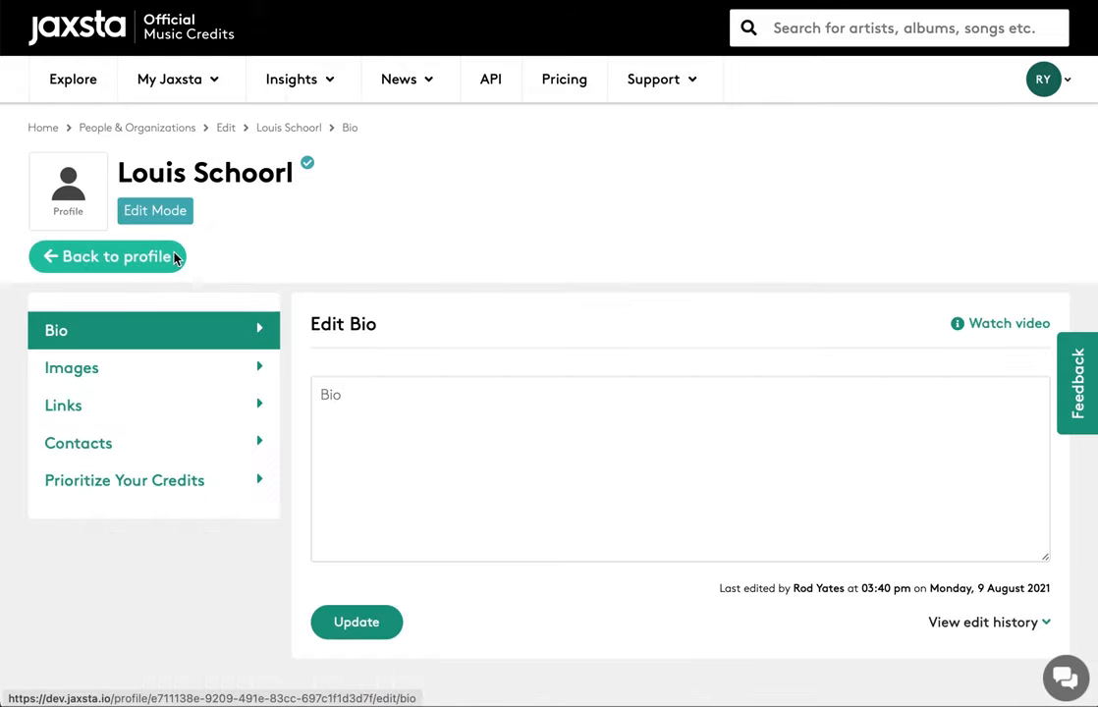
mouse_move(218, 299)
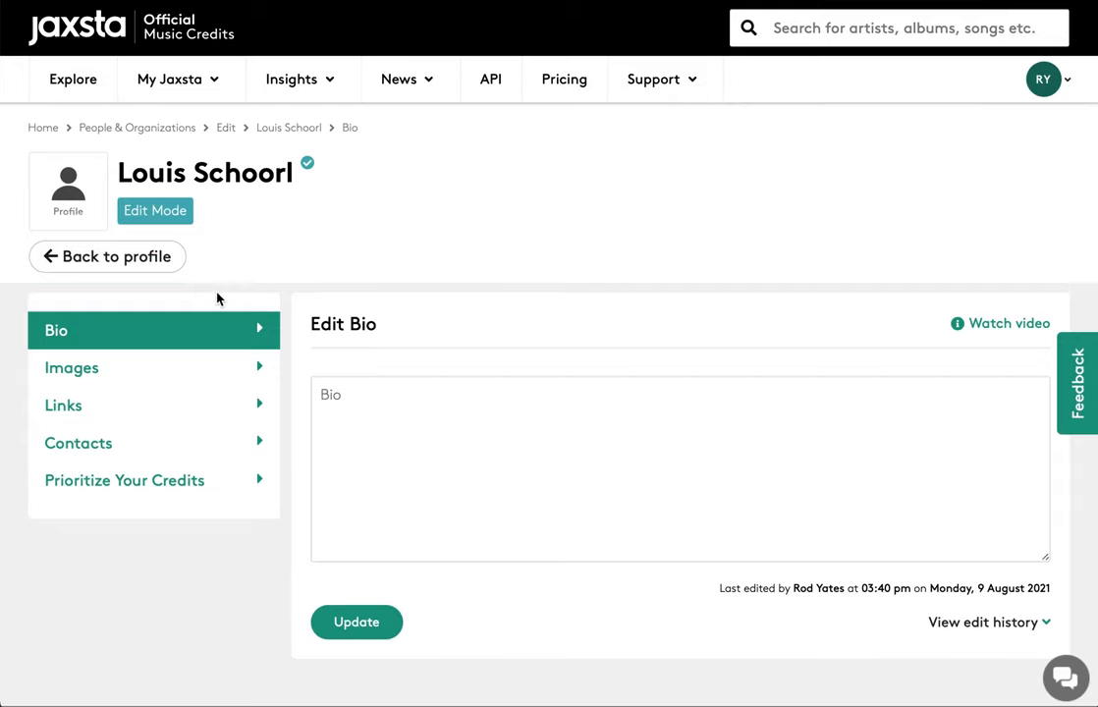
mouse_move(192, 363)
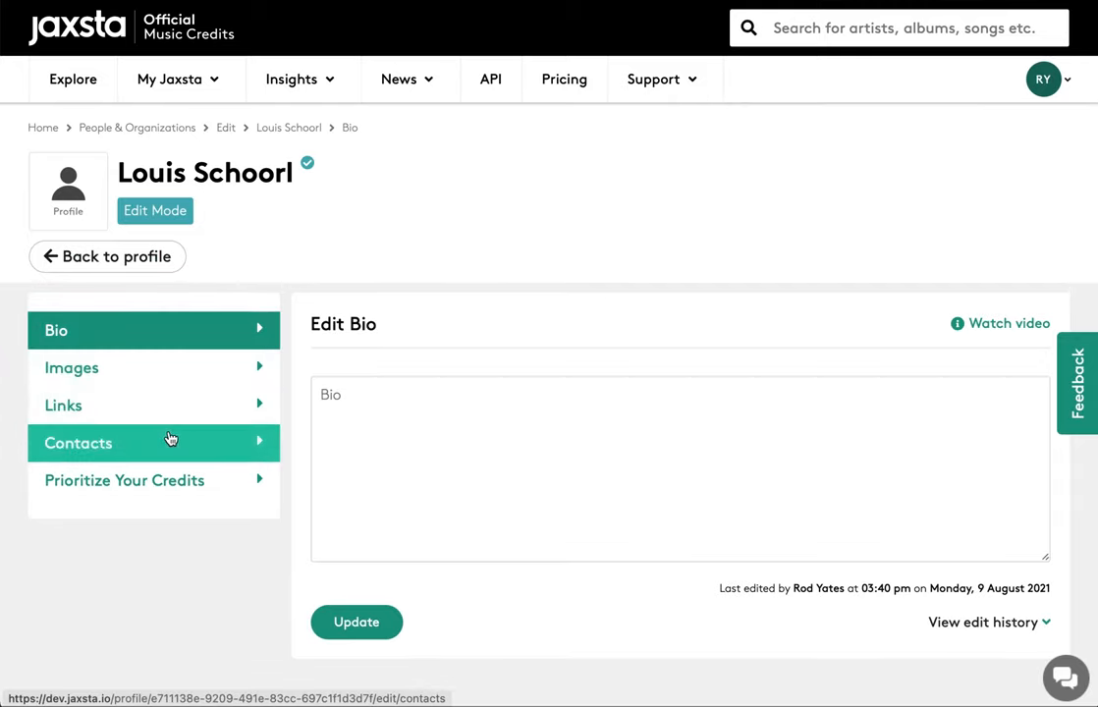
mouse_move(164, 481)
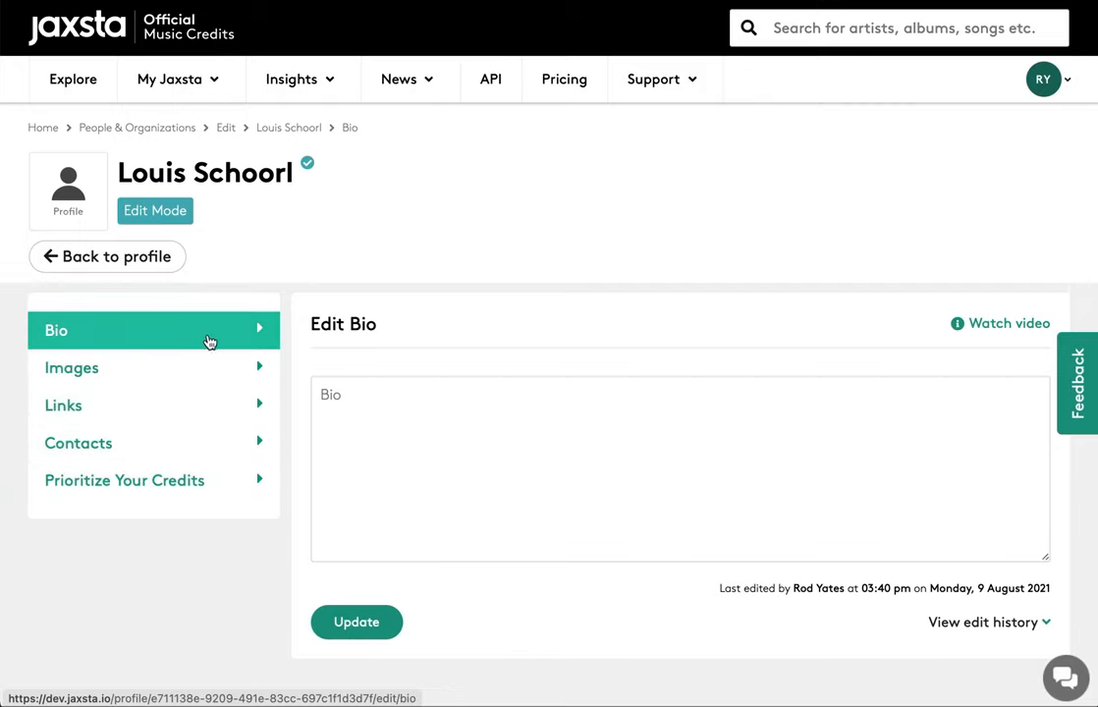
Save the placeholder bio text "Add bio here." to the profile.
text(Add bio here.)
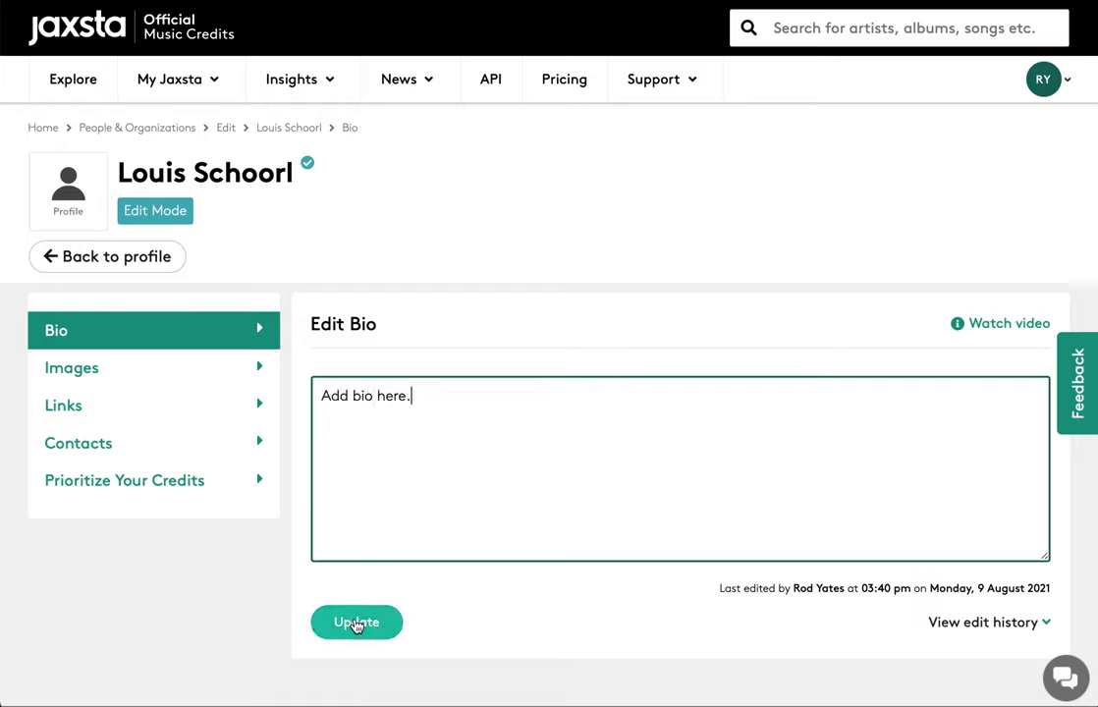
click(356, 623)
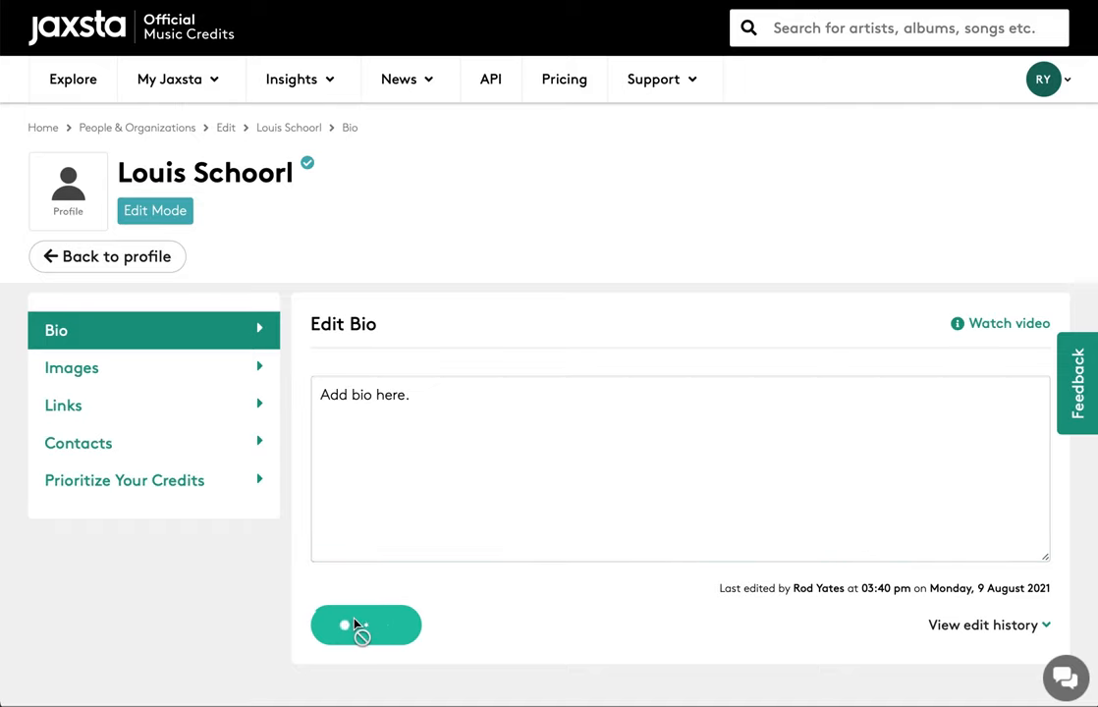
click(365, 625)
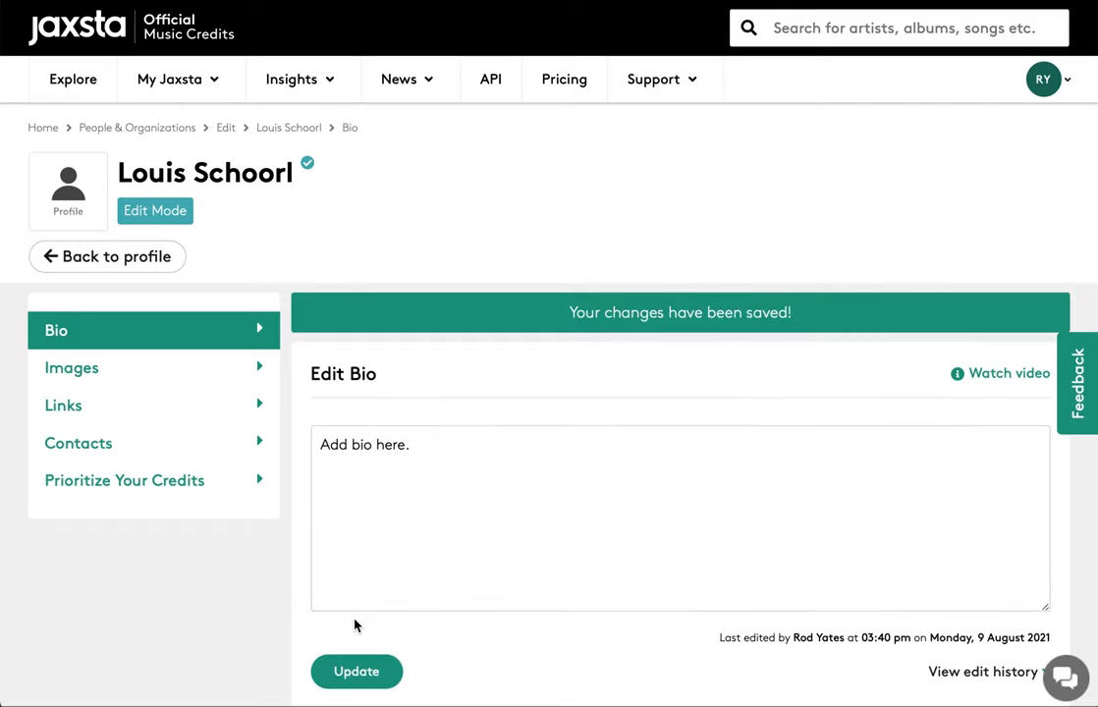
mouse_move(230, 434)
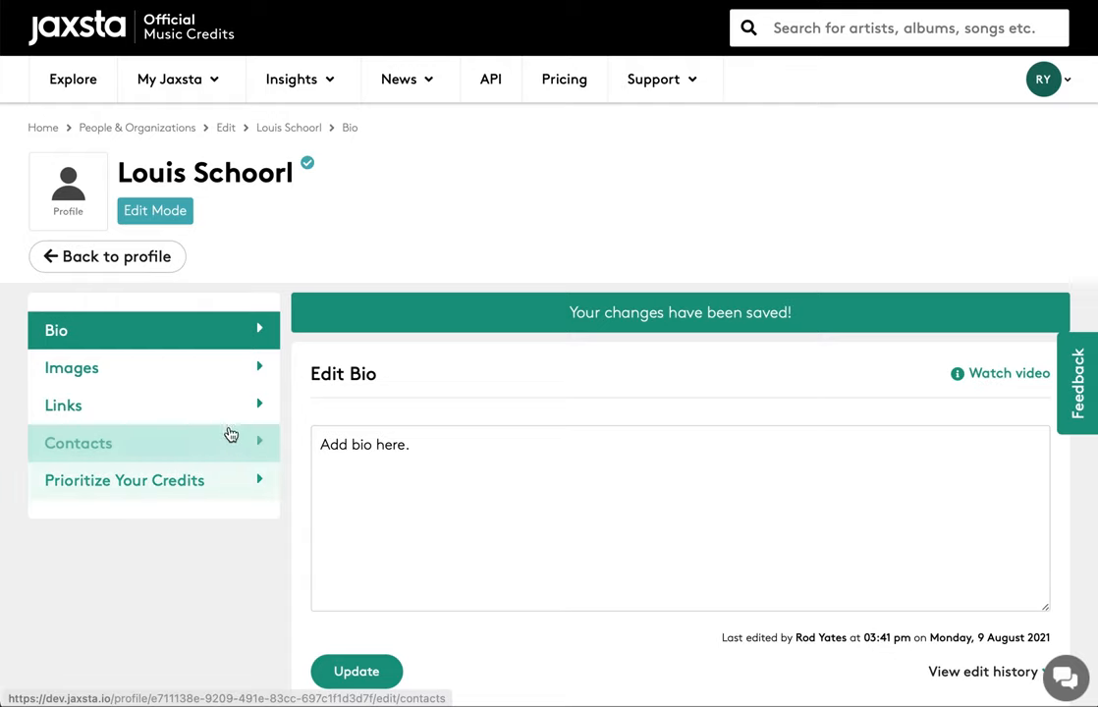
mouse_move(165, 375)
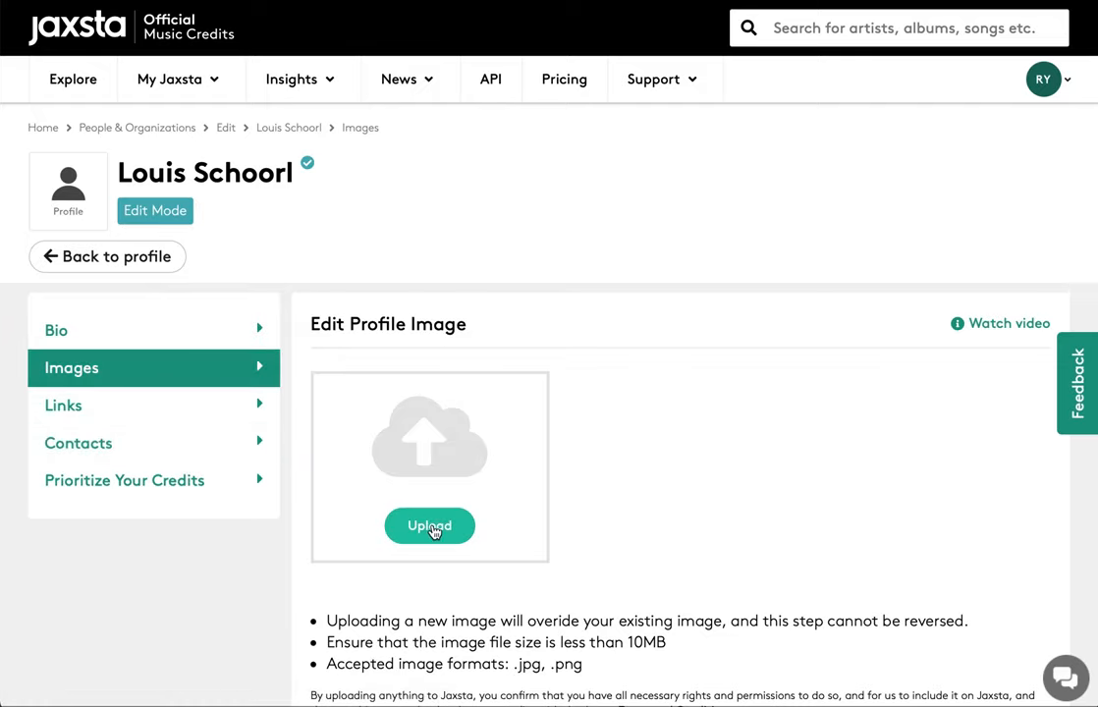
Upload the black-and-white portrait and save it cropped as the profile image.
click(428, 526)
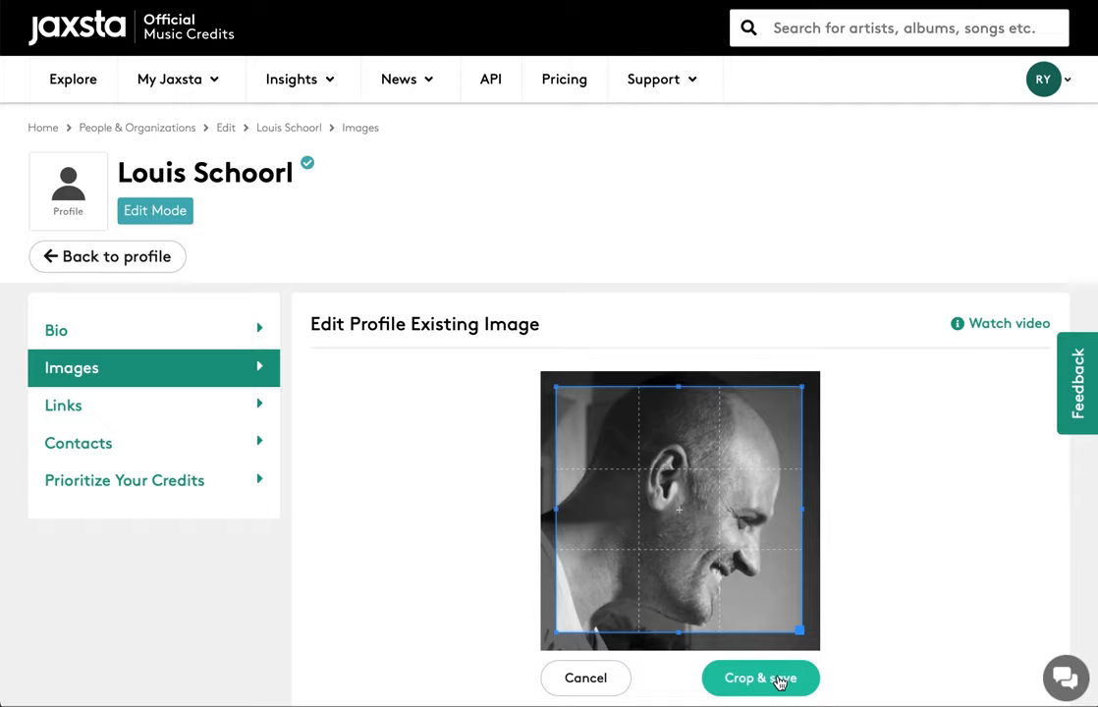
click(758, 677)
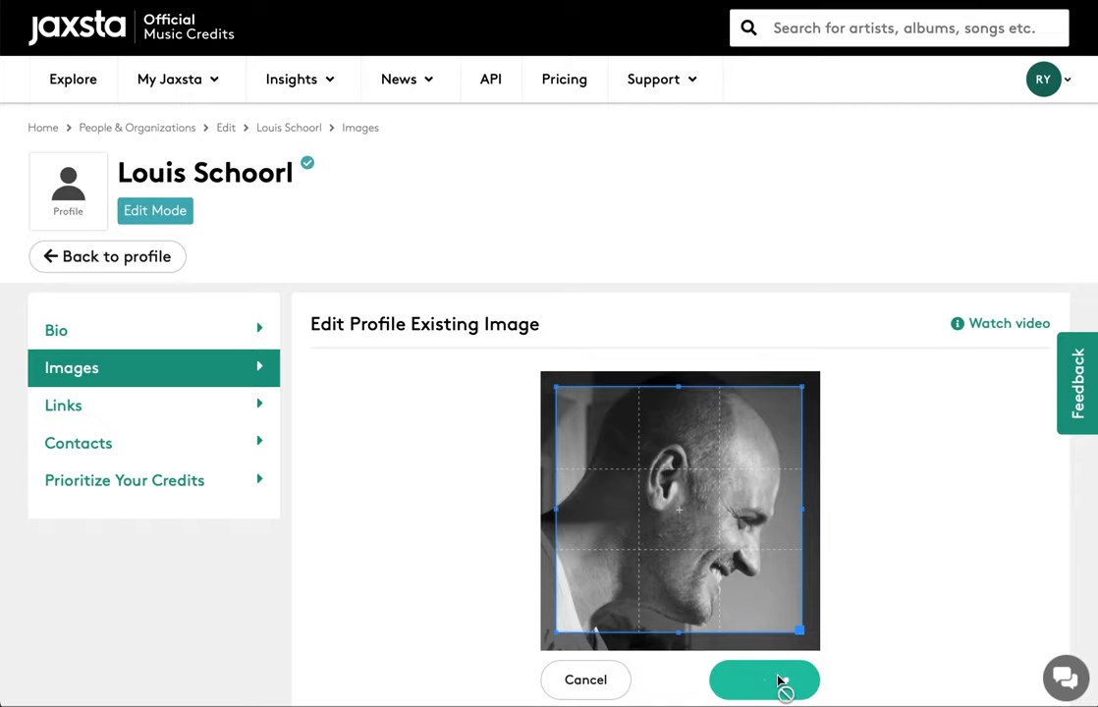
click(764, 679)
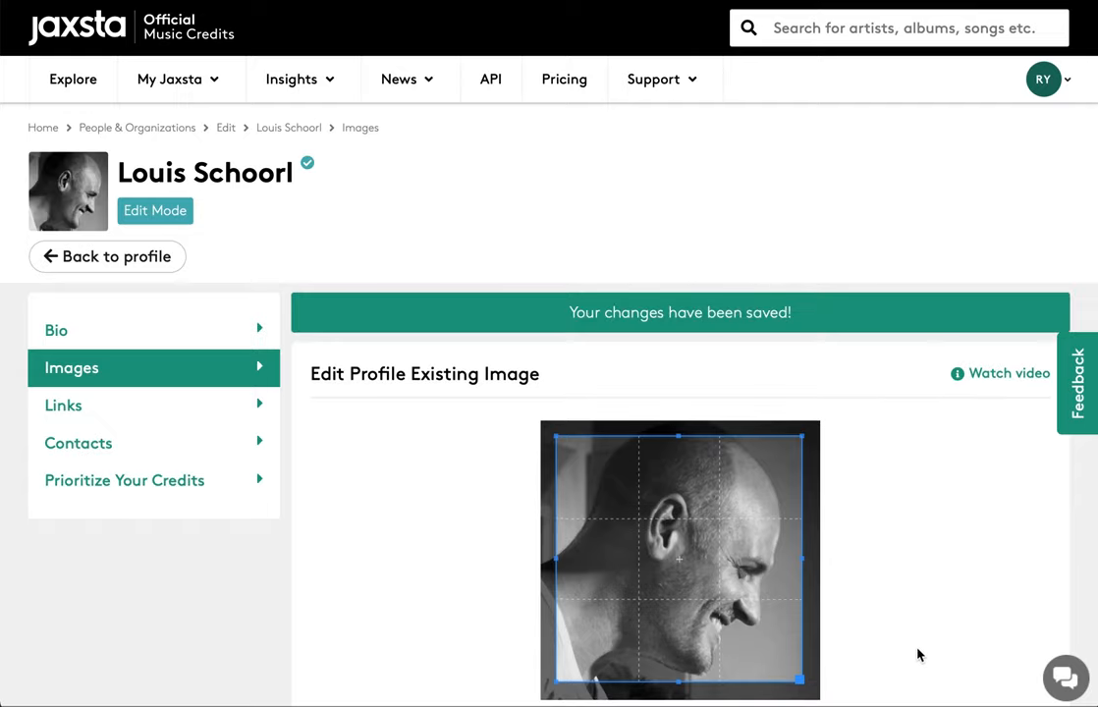
scroll(down, 3)
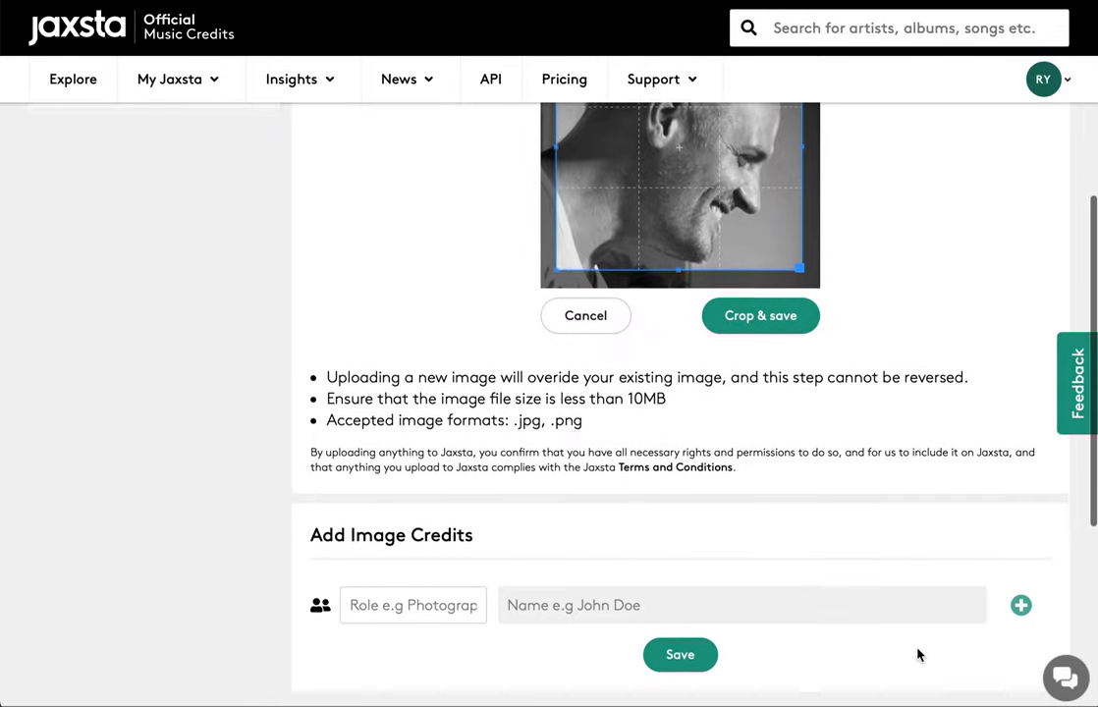
click(413, 605)
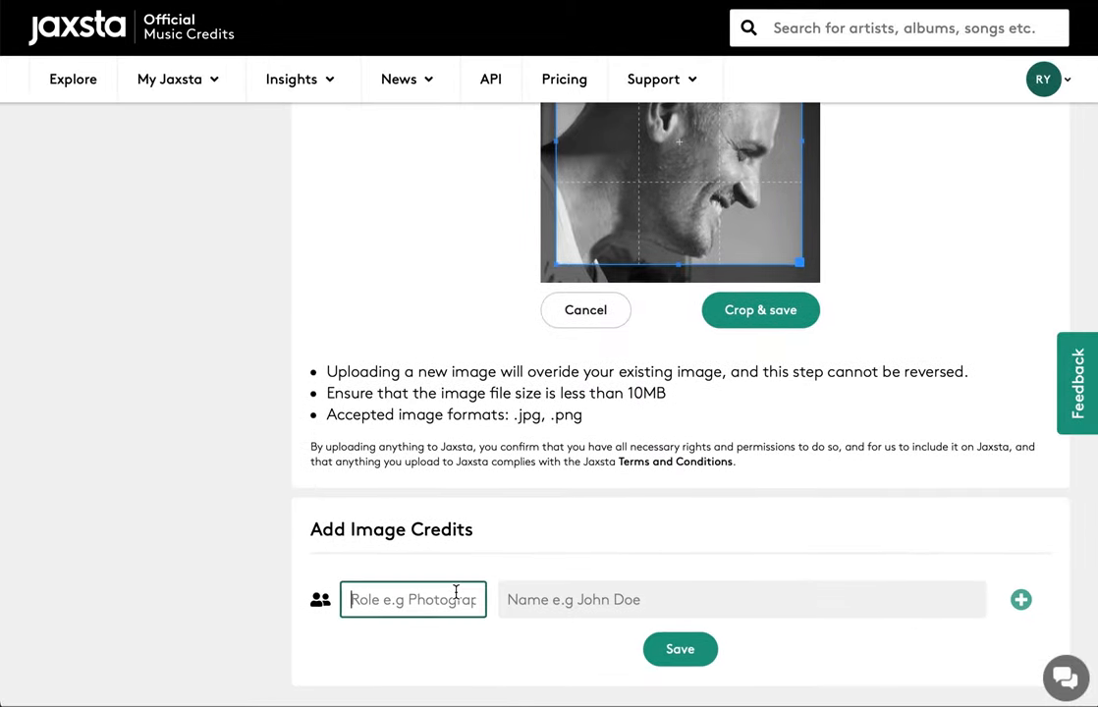
text(Photographer)
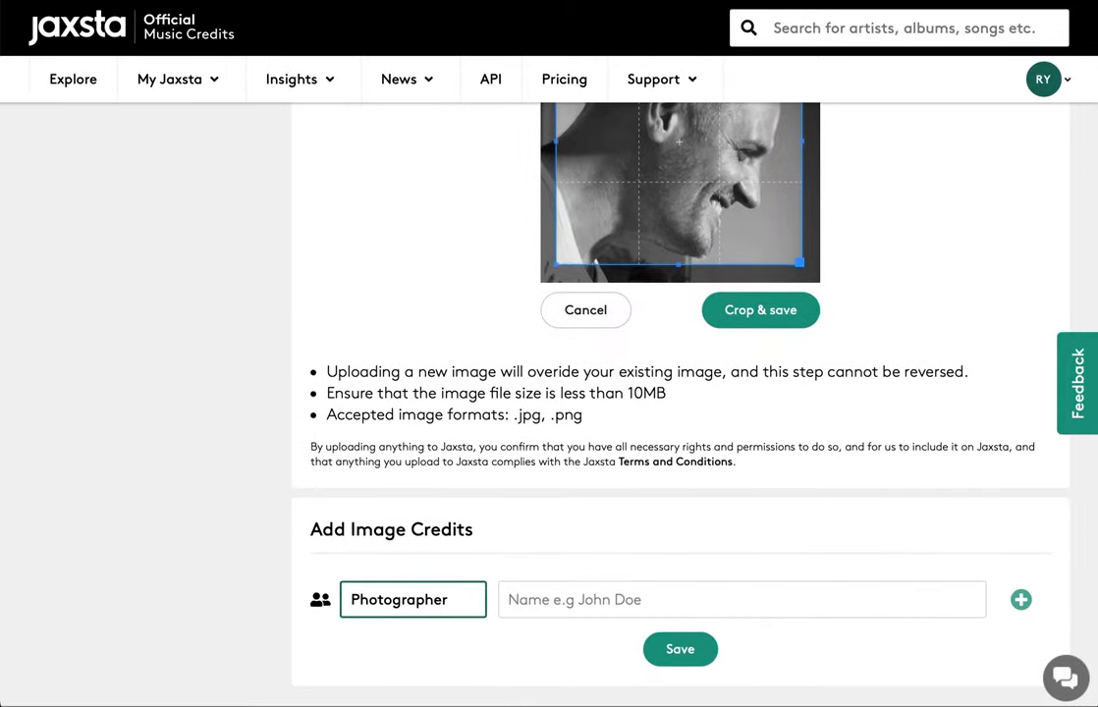
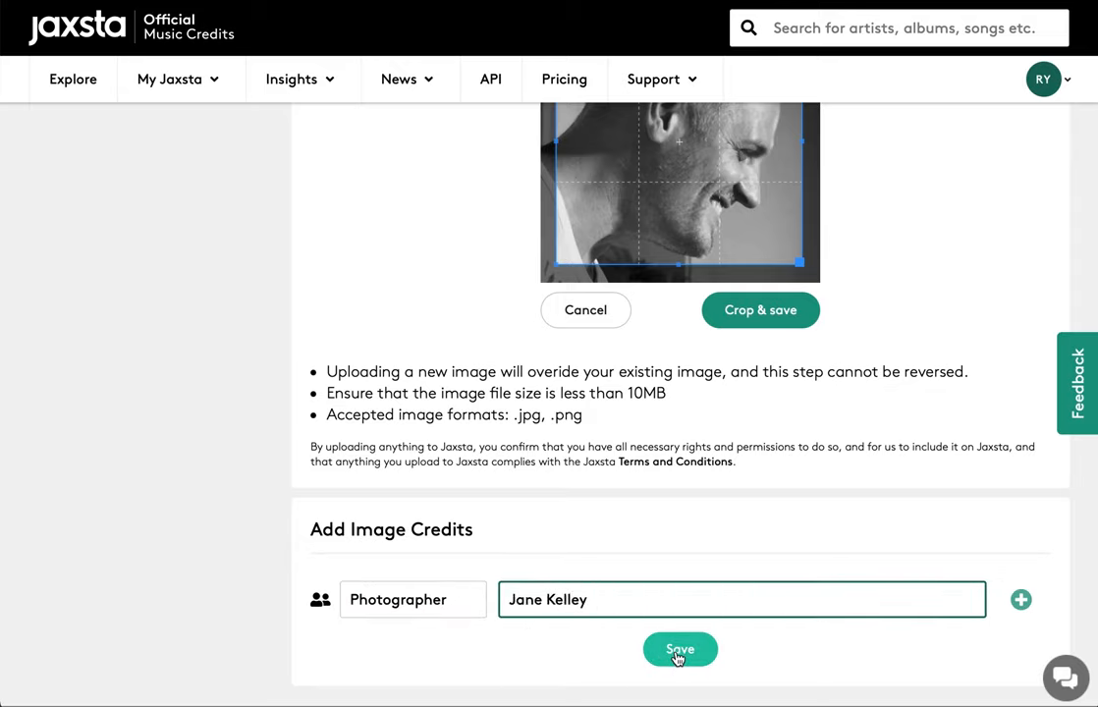
click(680, 650)
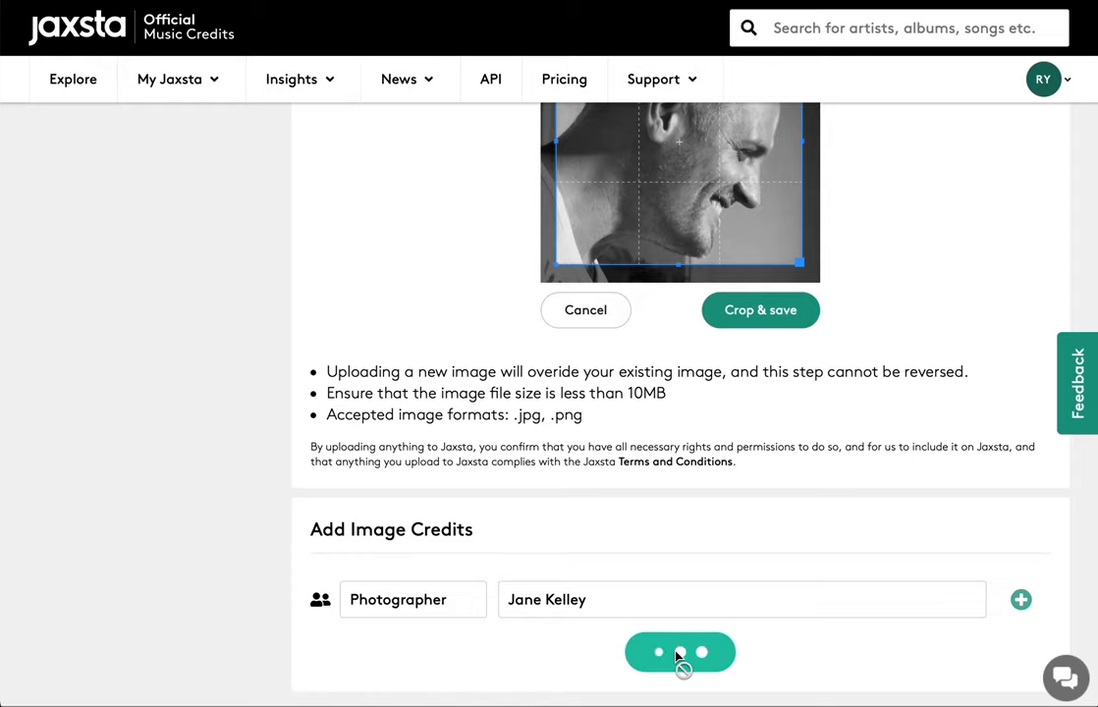
click(760, 310)
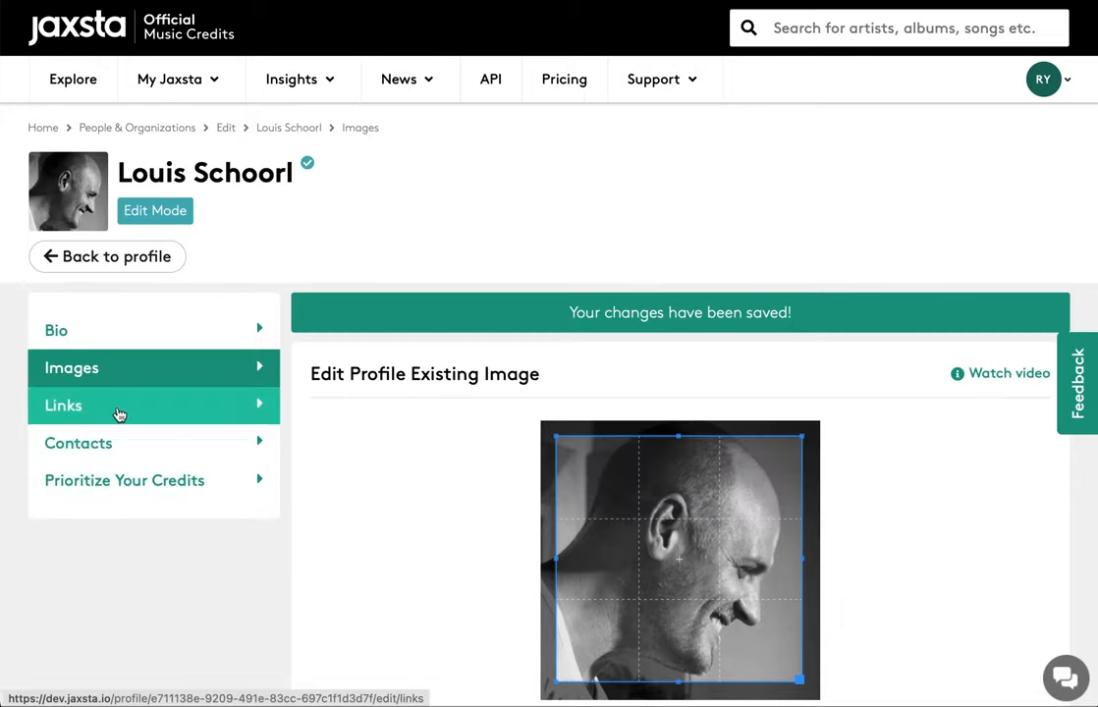
Save a custom link labelled 'Jaxsta' pointing to jaxsta.com under the profile's web links.
click(63, 404)
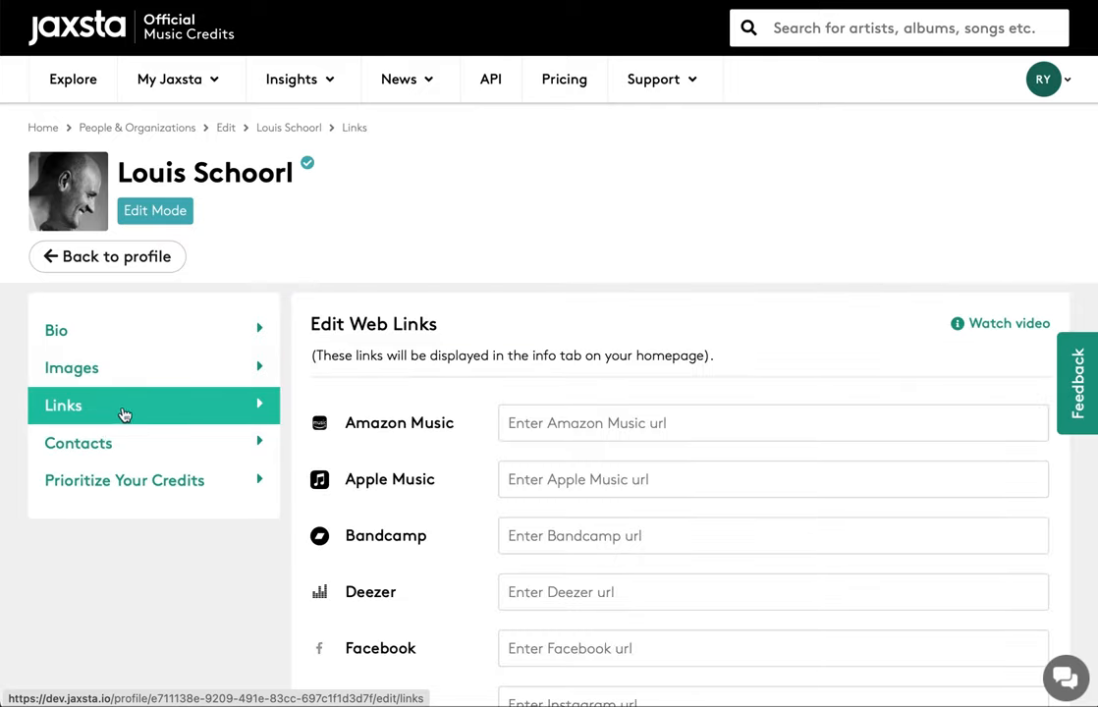
scroll(down, 3)
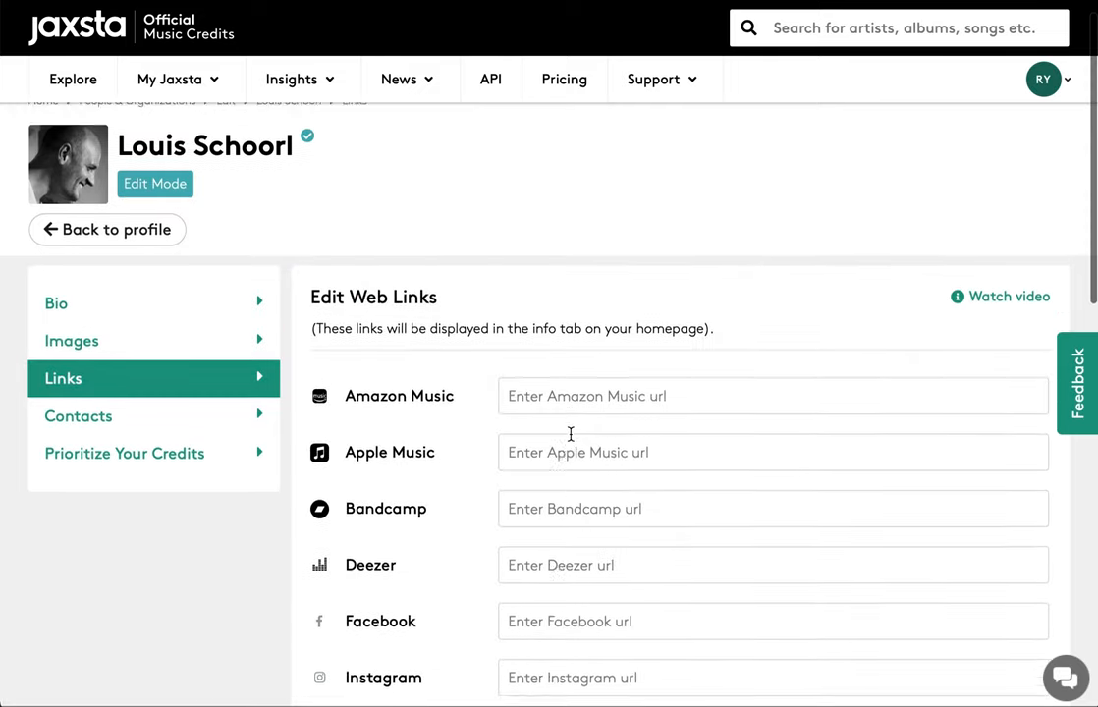
scroll(down, 3)
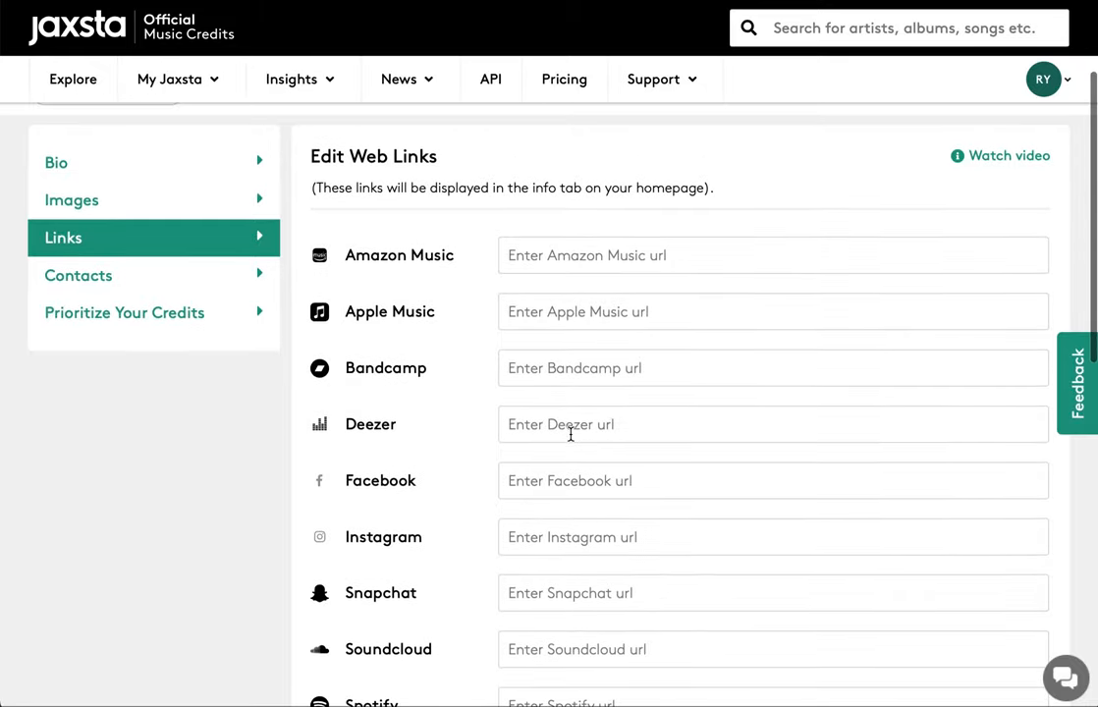
scroll(down, 3)
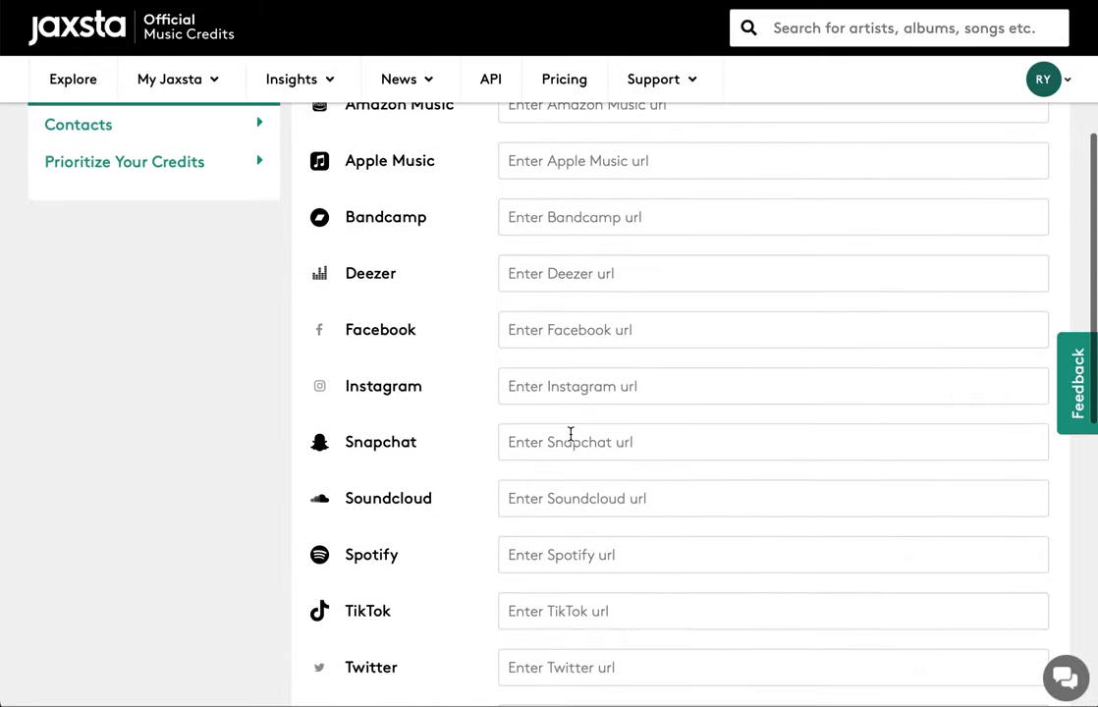
scroll(down, 3)
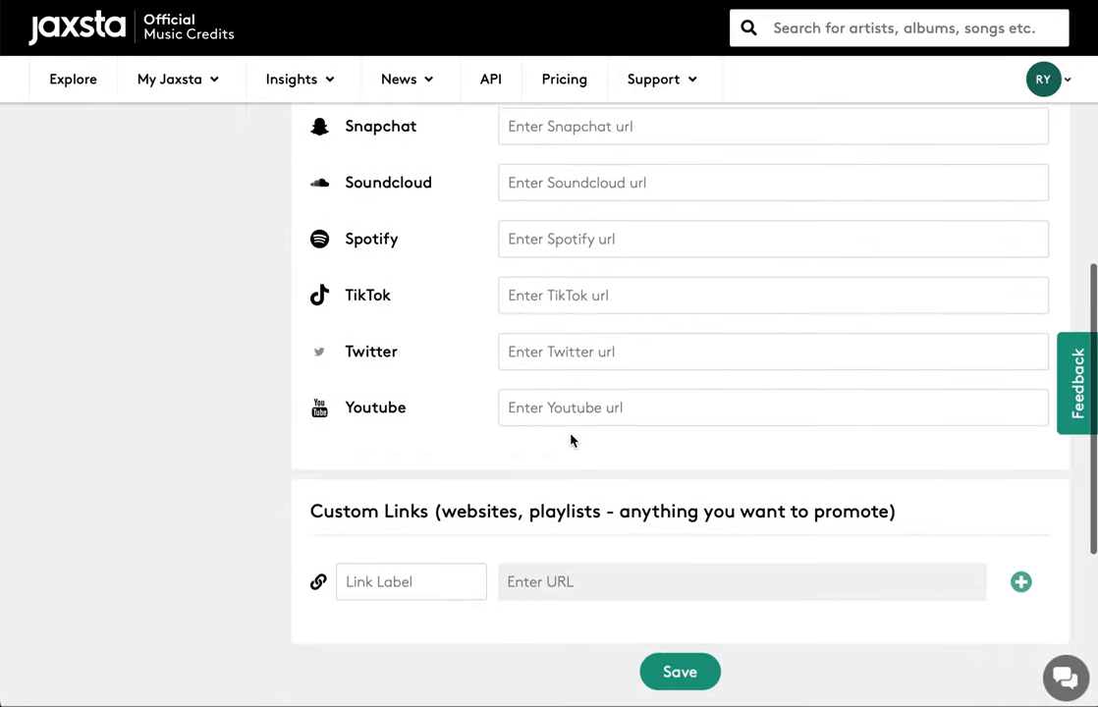
click(410, 580)
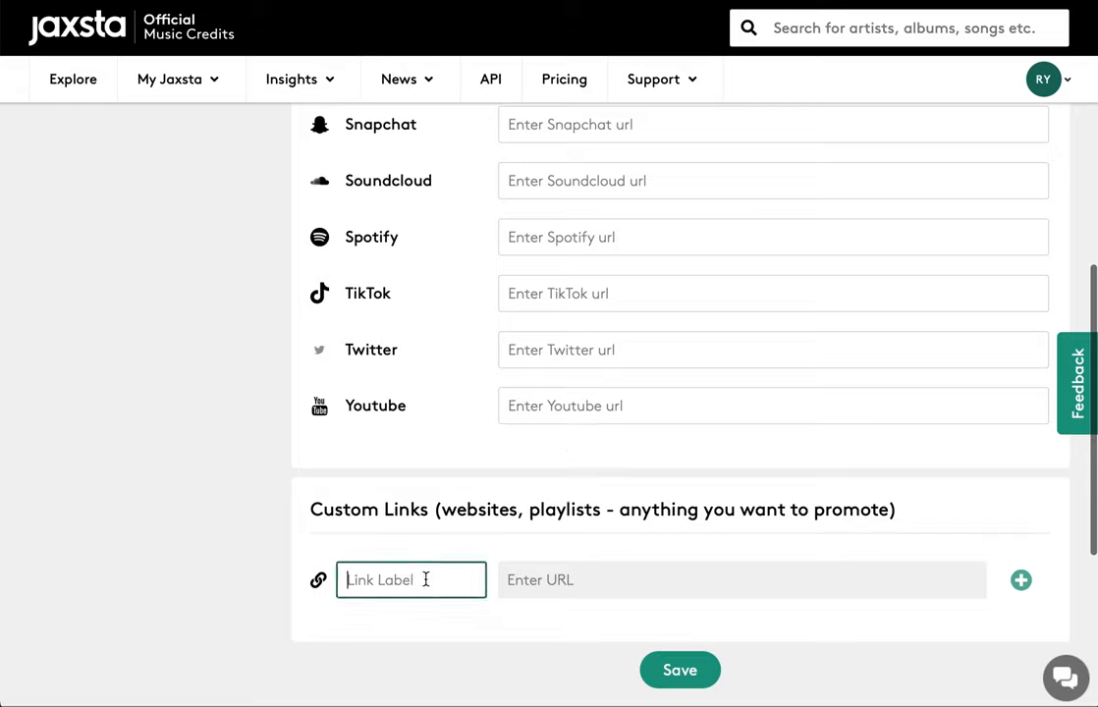
text(Jaxsta)
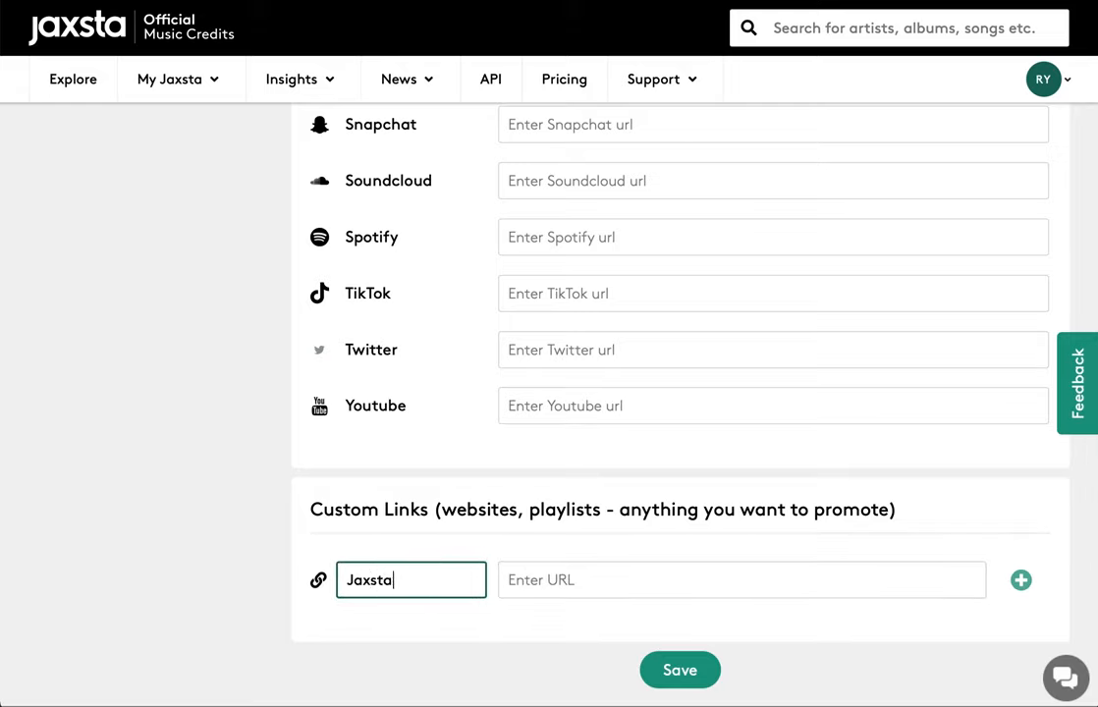
text(jaxsta.com)
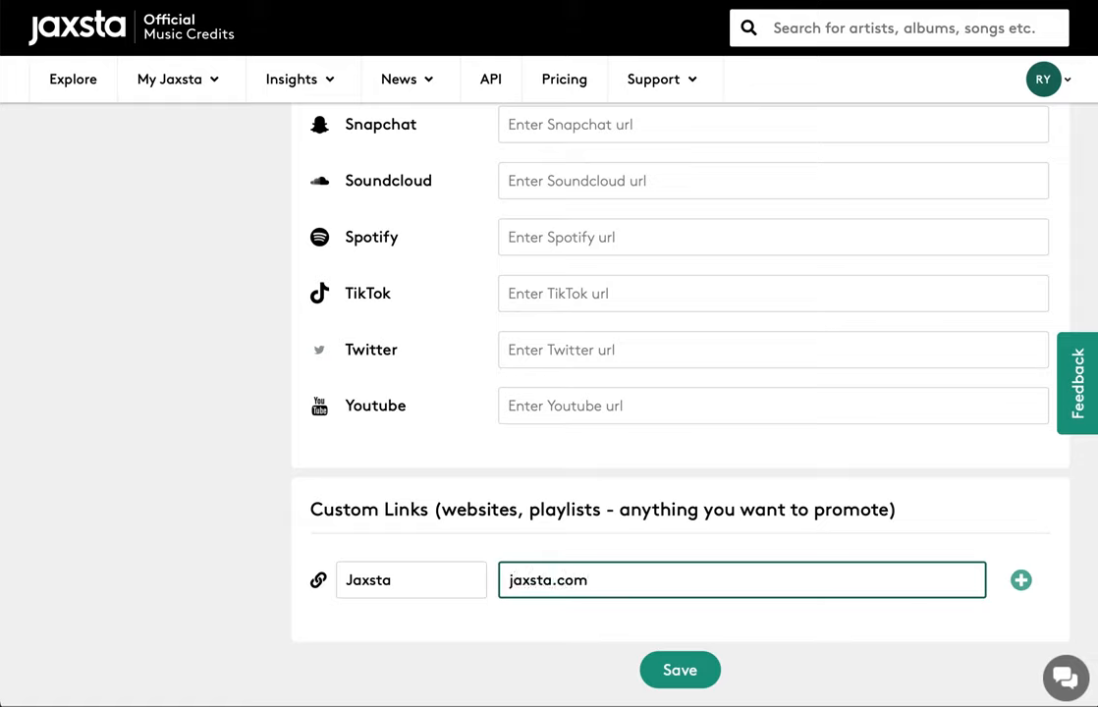
mouse_move(617, 658)
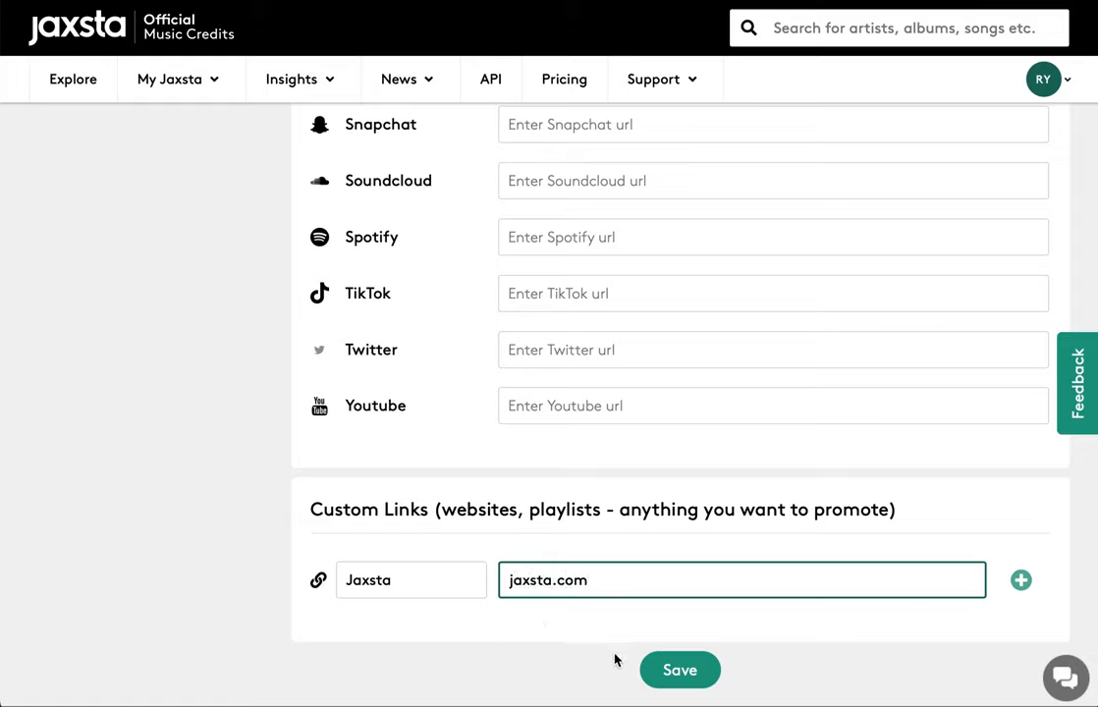
click(680, 670)
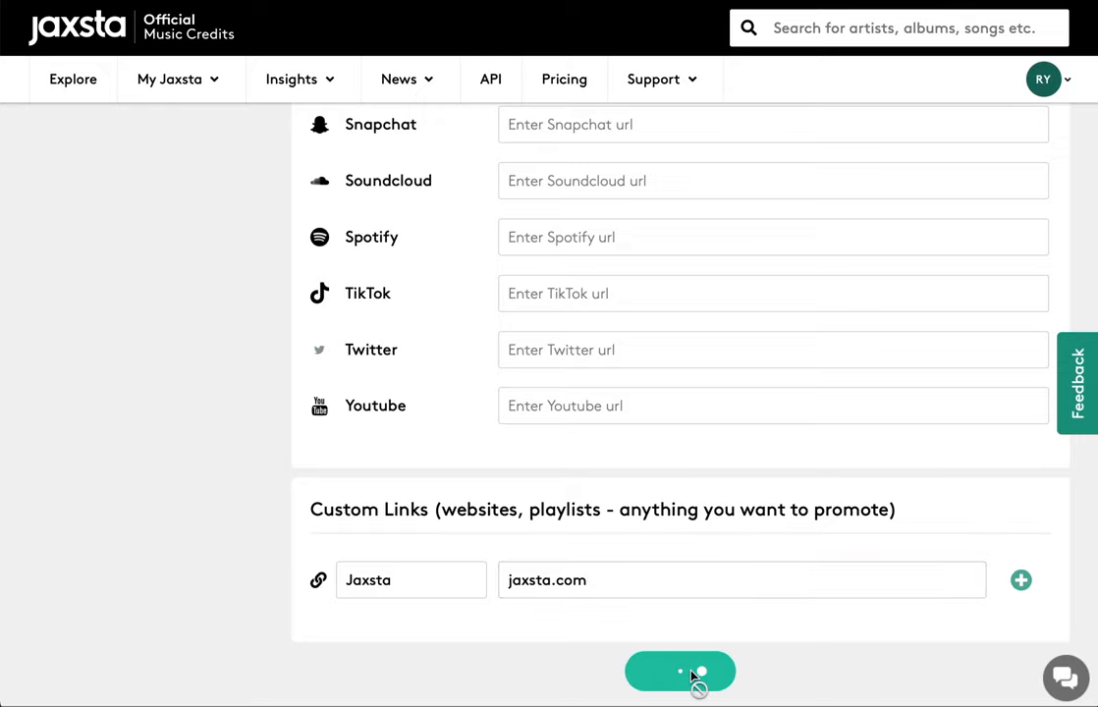
click(680, 672)
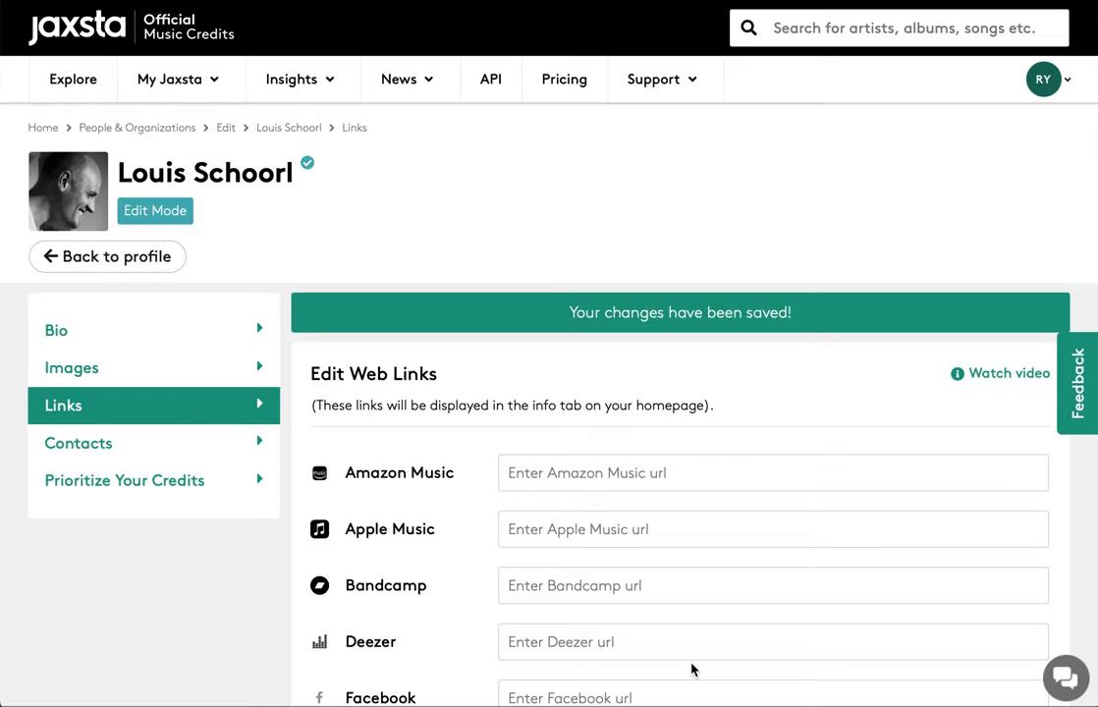
mouse_move(175, 450)
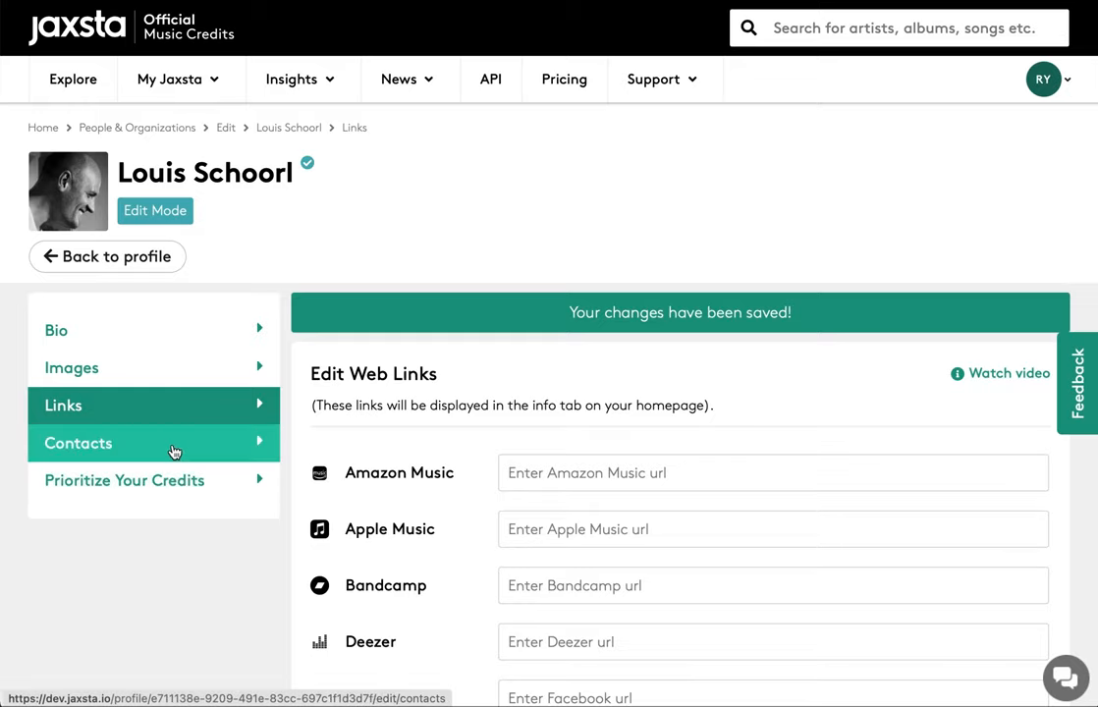
Start a new contact 'Management Example' for Jane Example.
click(79, 444)
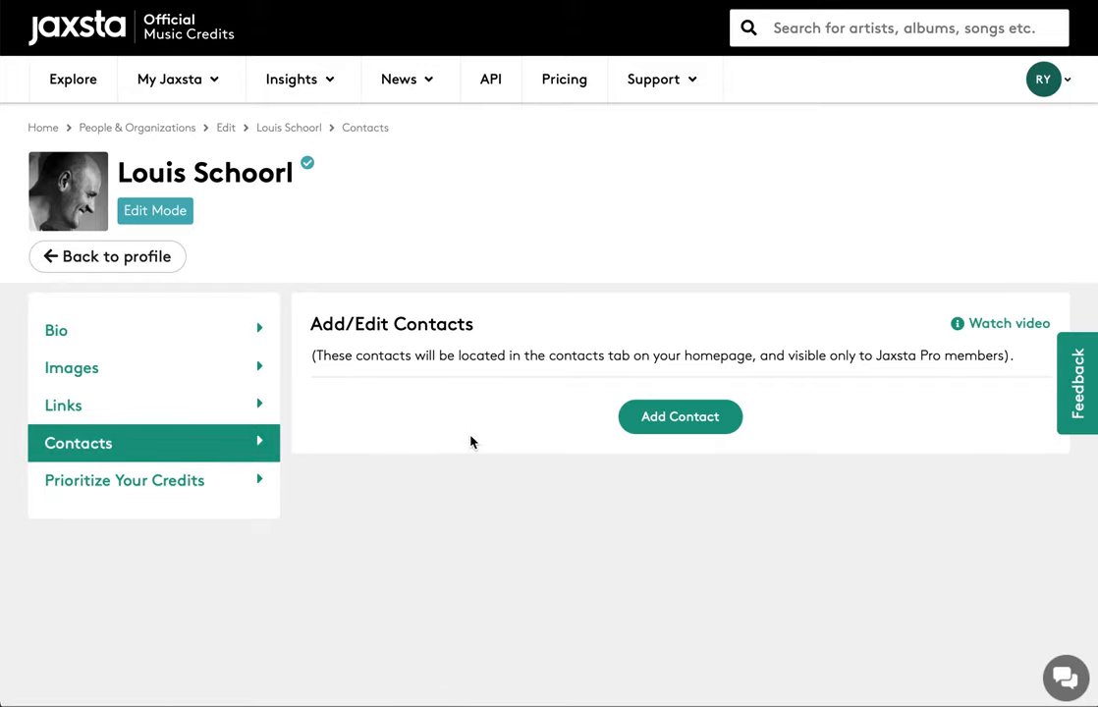
click(680, 416)
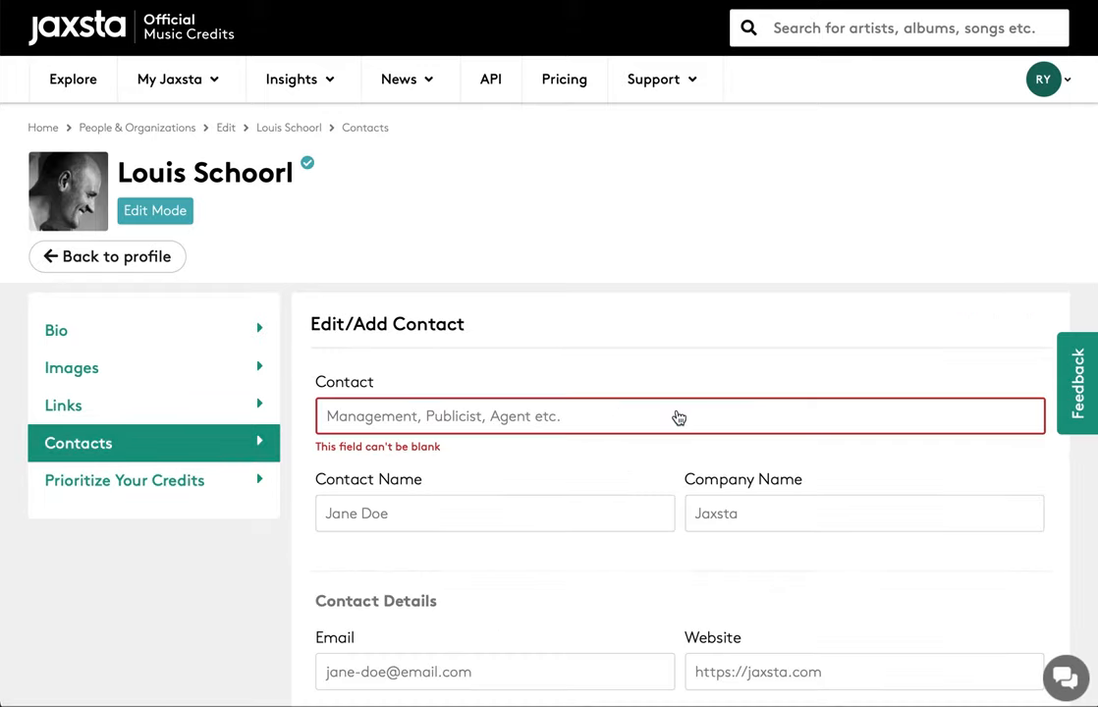
scroll(down, 3)
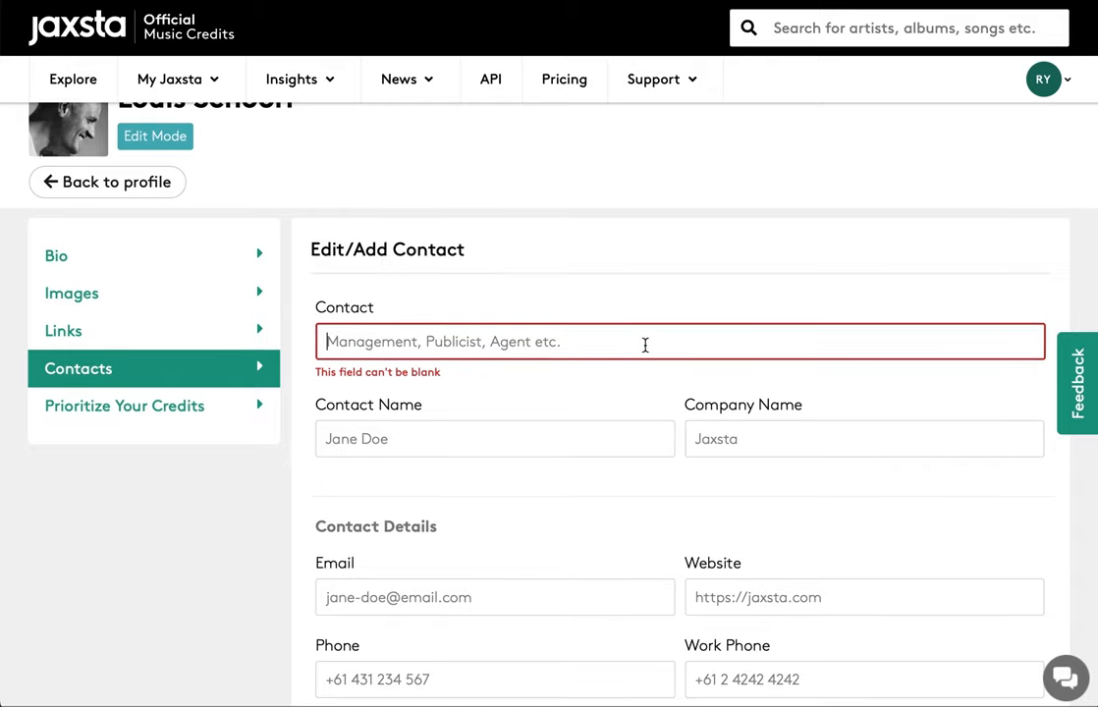
text(Management E)
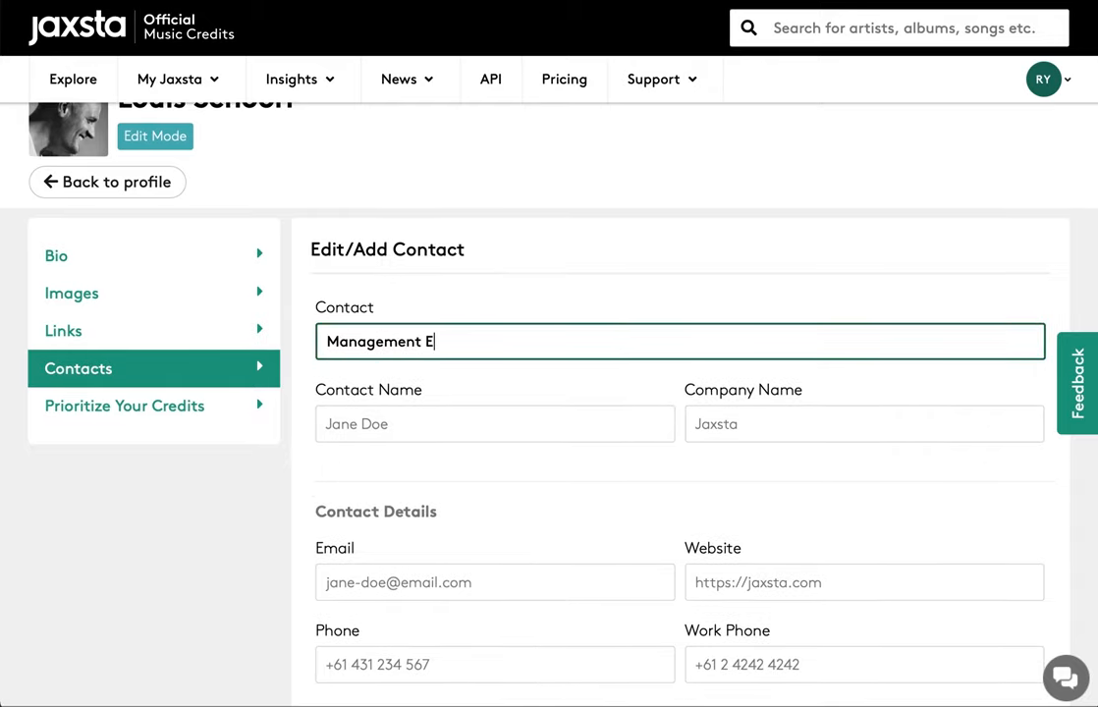
text(xample)
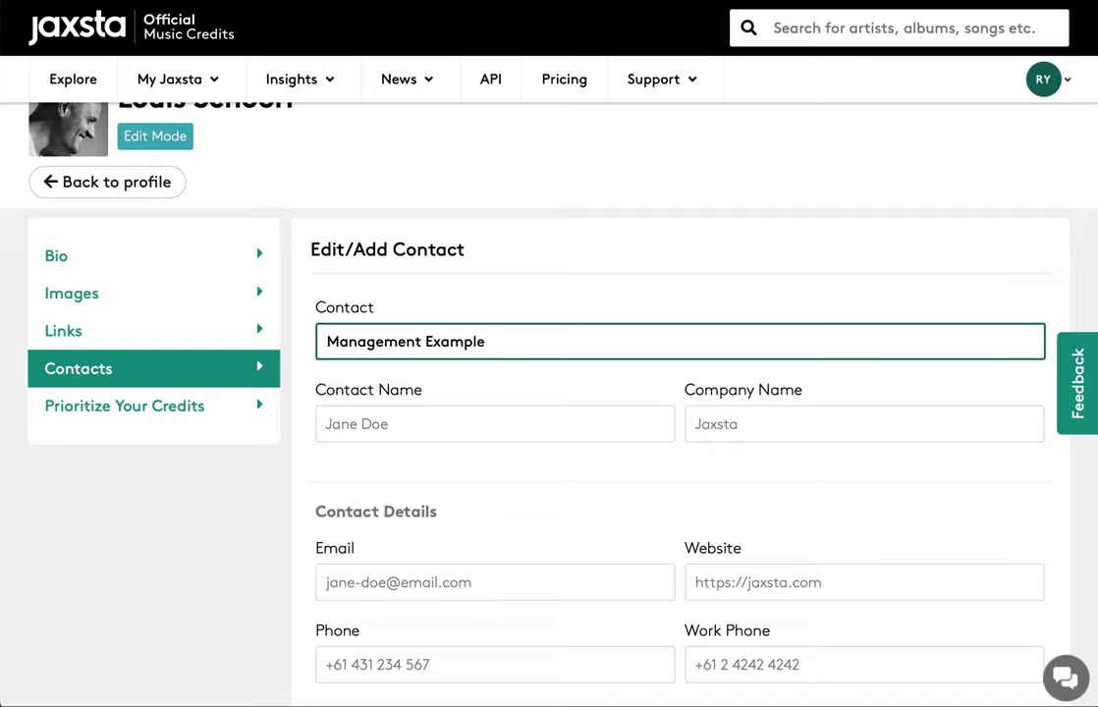
text(Jane Exam)
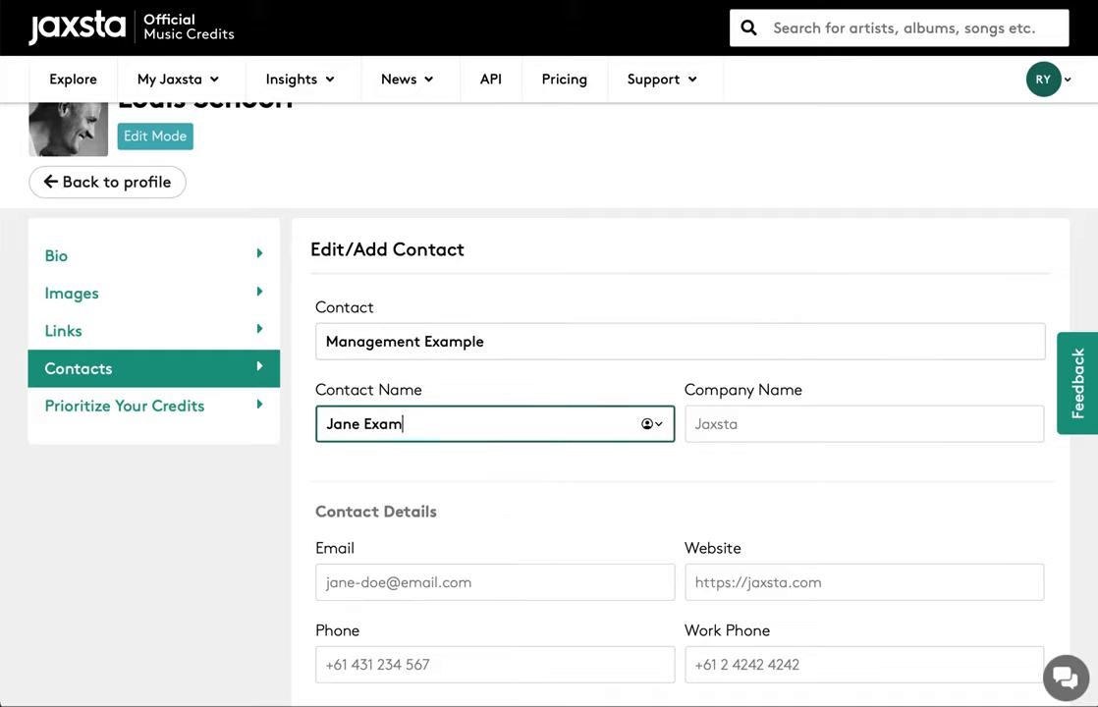
text(Example)
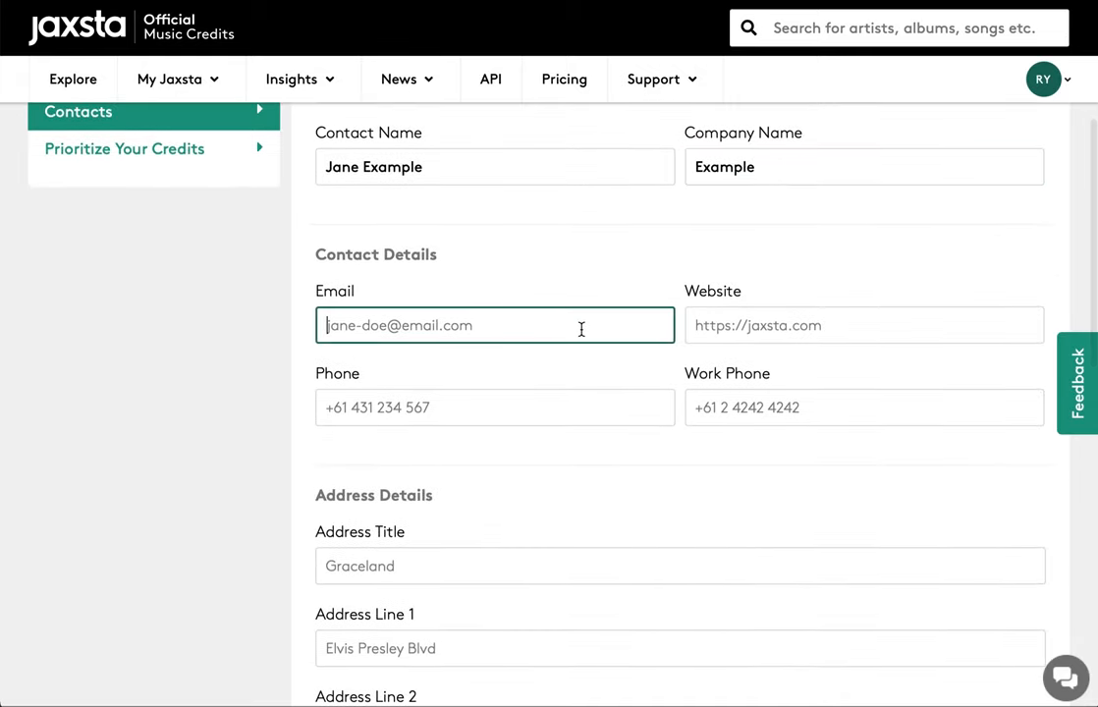
text(example@management.com)
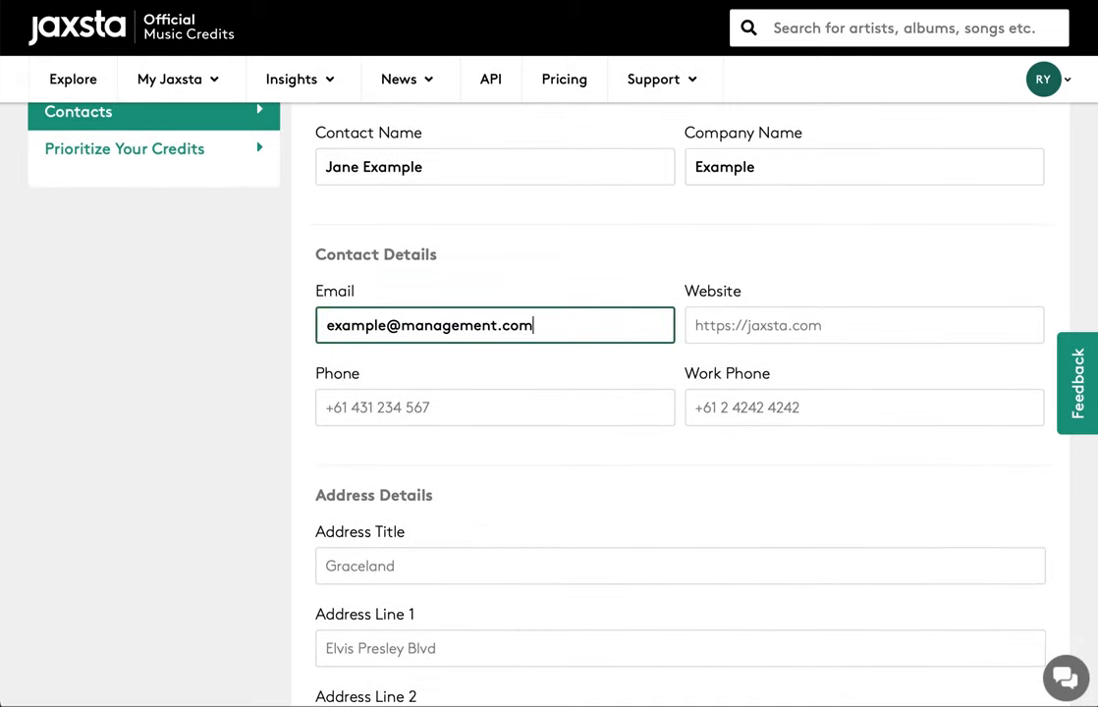
text(jaxsta.)
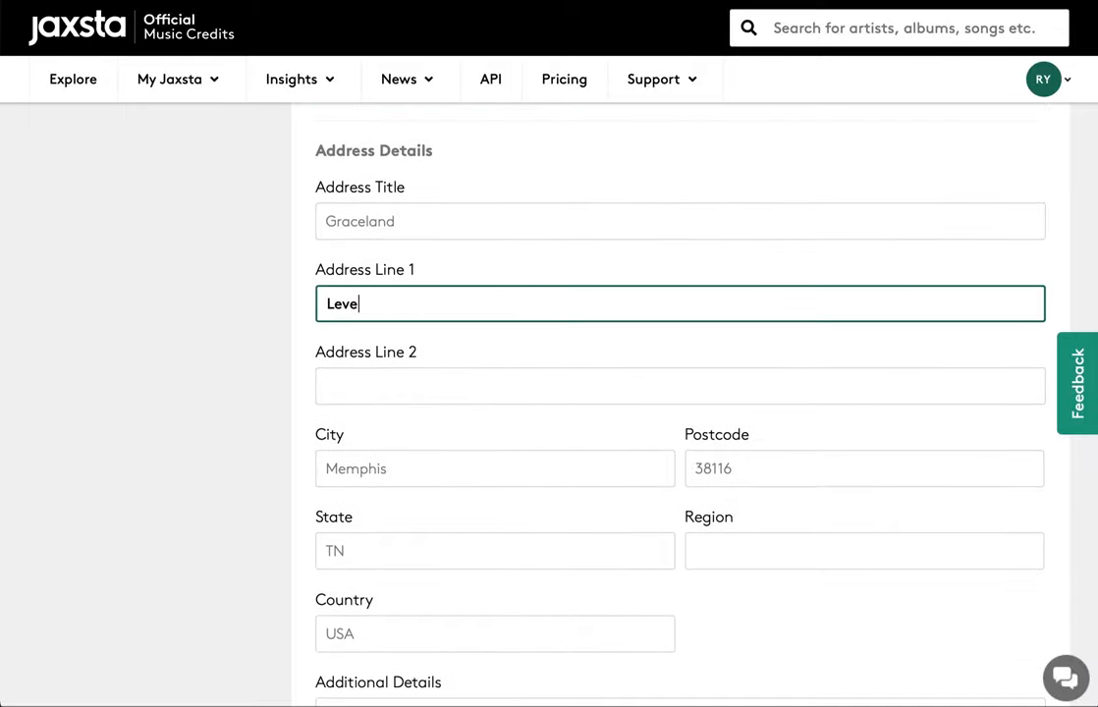
text(Your Street)
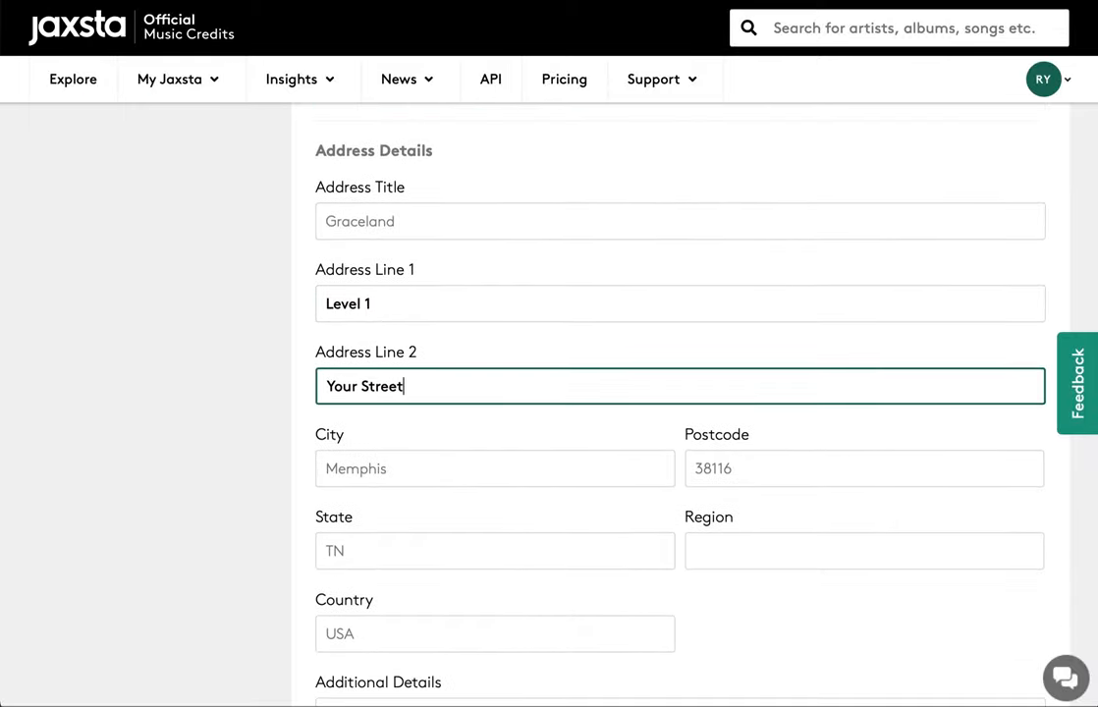
text(West Hollywoo)
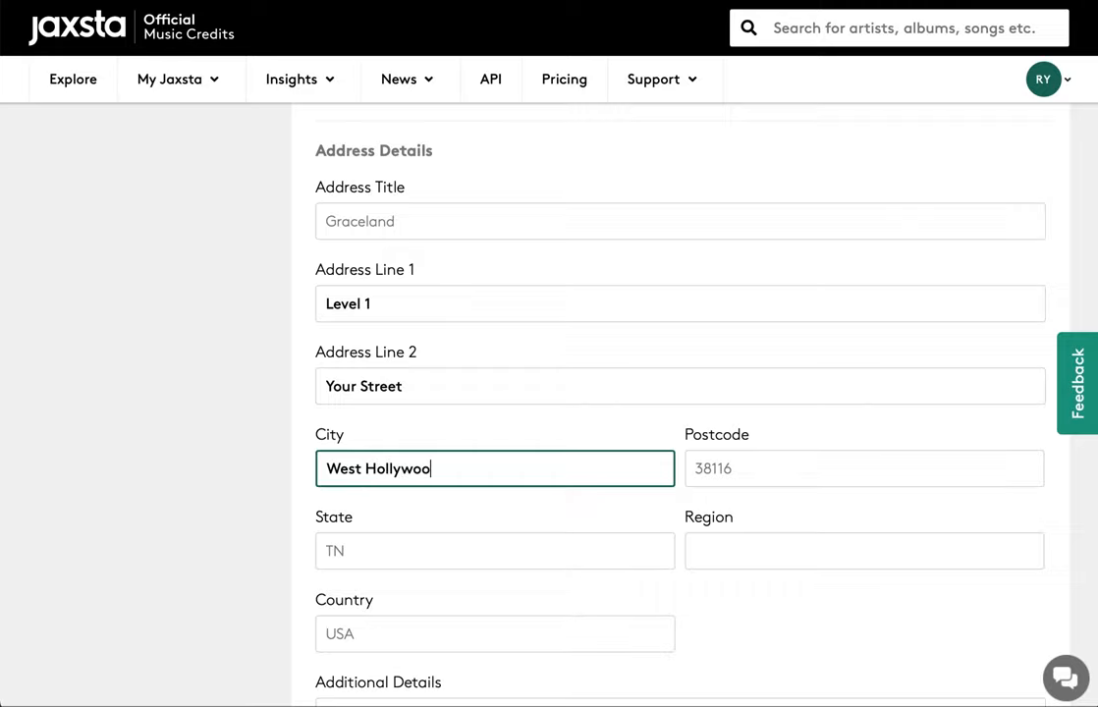
text(90046)
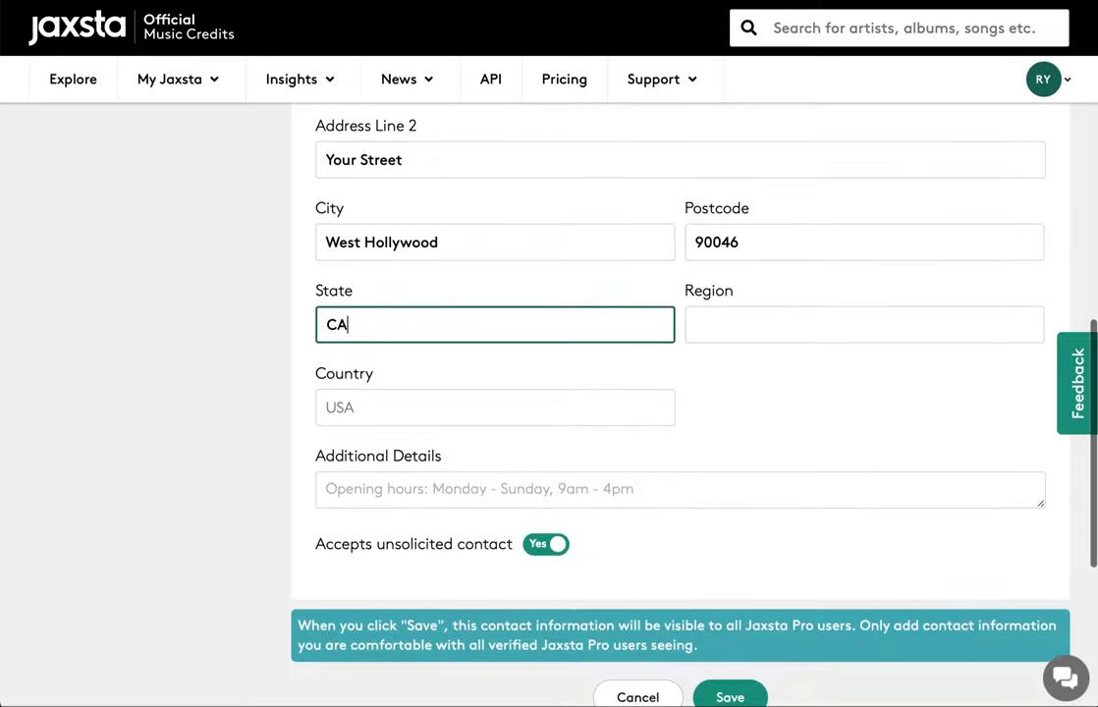
click(546, 544)
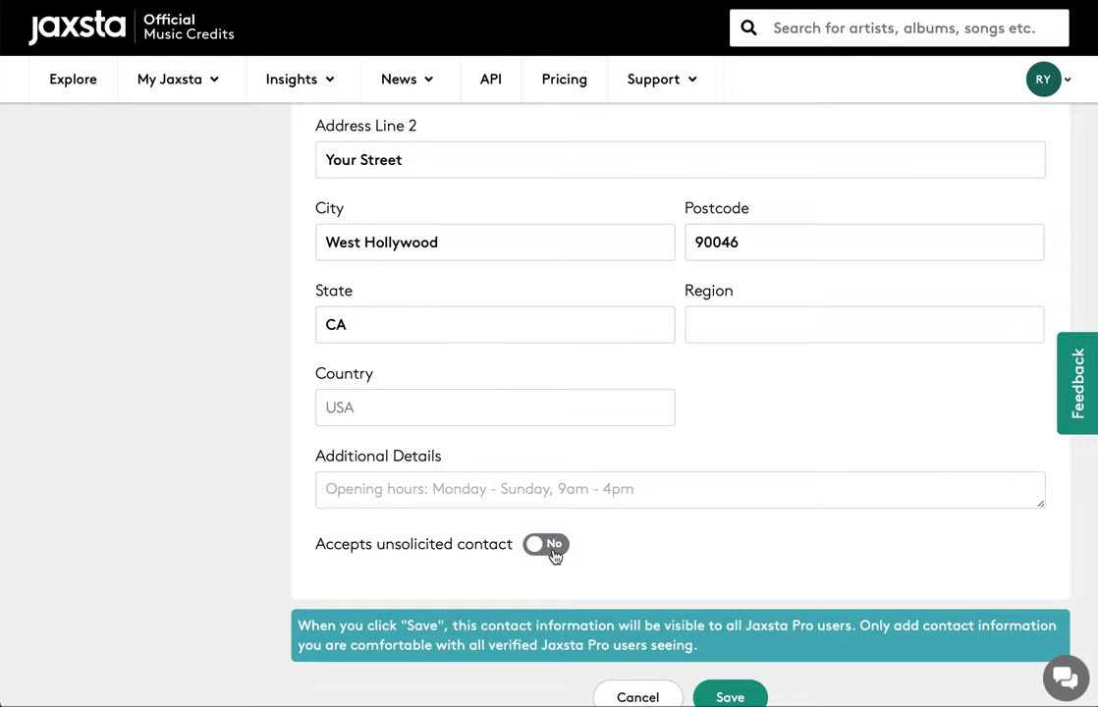
click(546, 546)
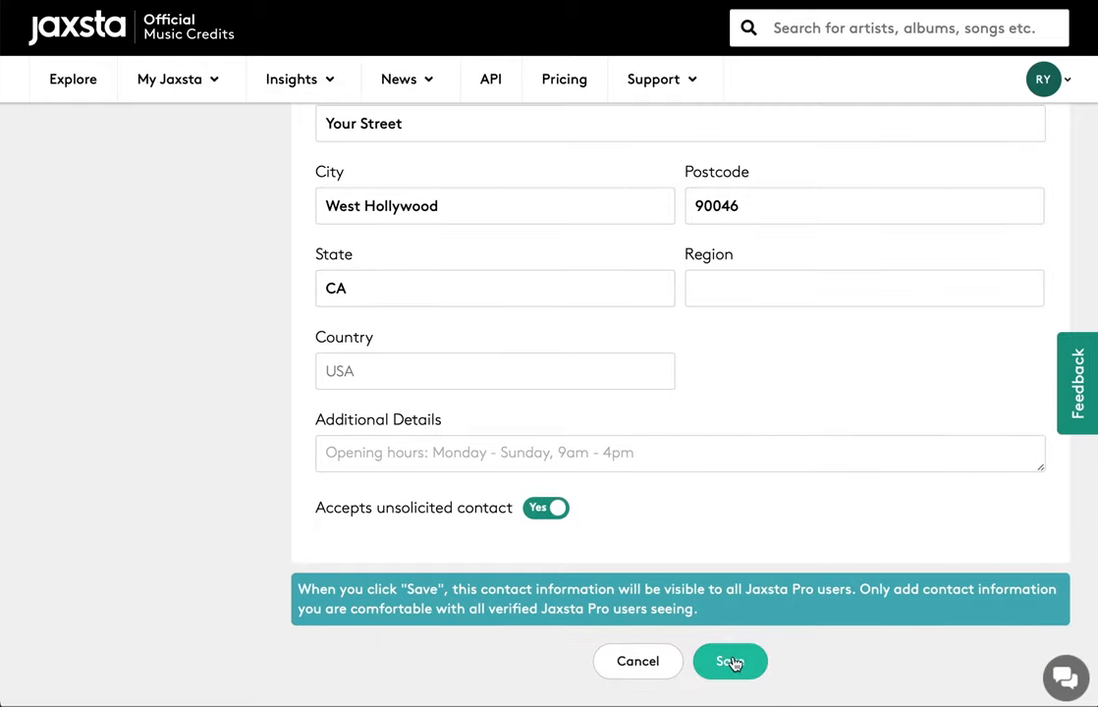
click(730, 660)
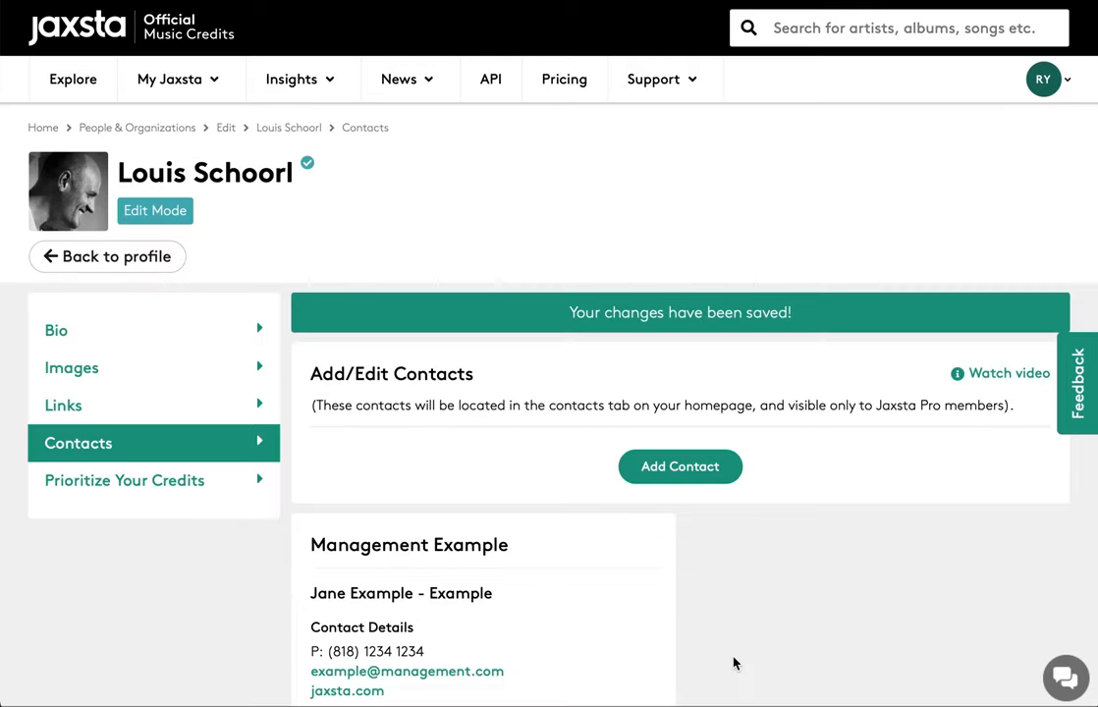
Go to Prioritize Your Credits and scroll to the empty Featured Catalog on the Credits page.
scroll(down, 3)
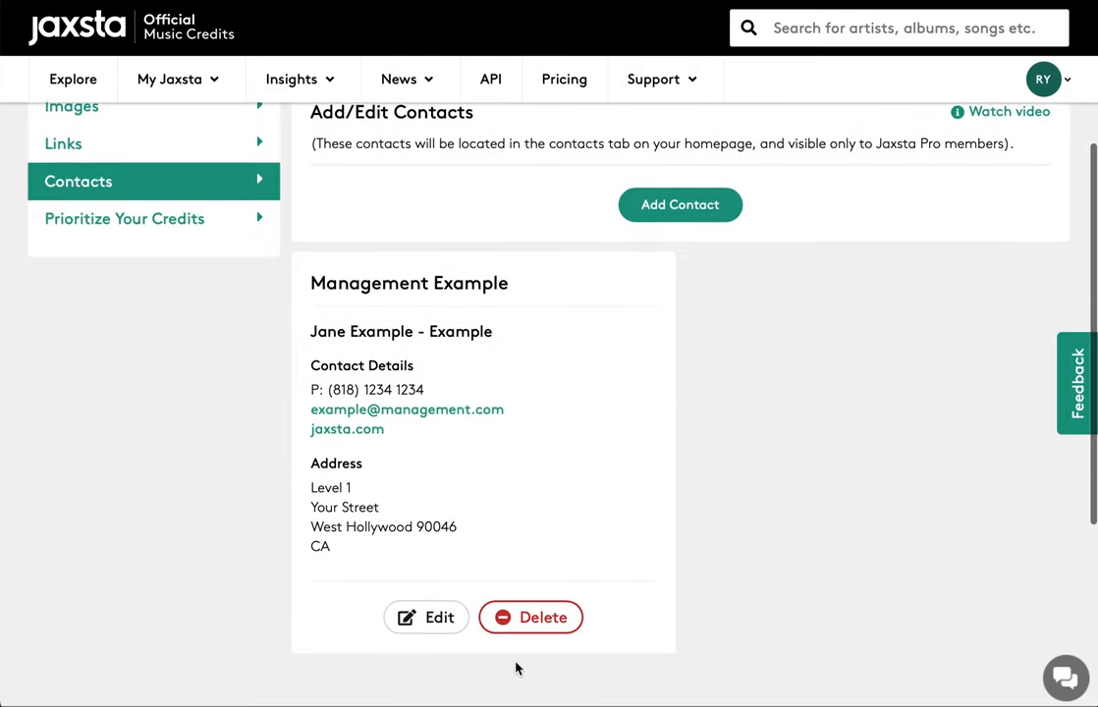
mouse_move(424, 617)
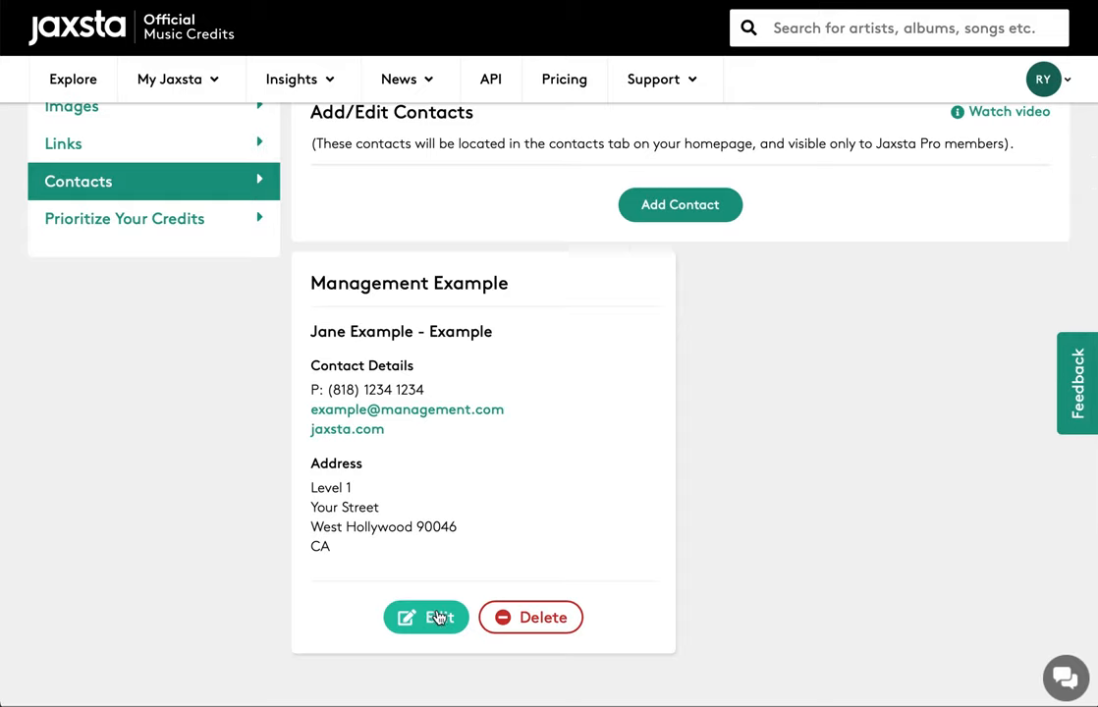
mouse_move(562, 625)
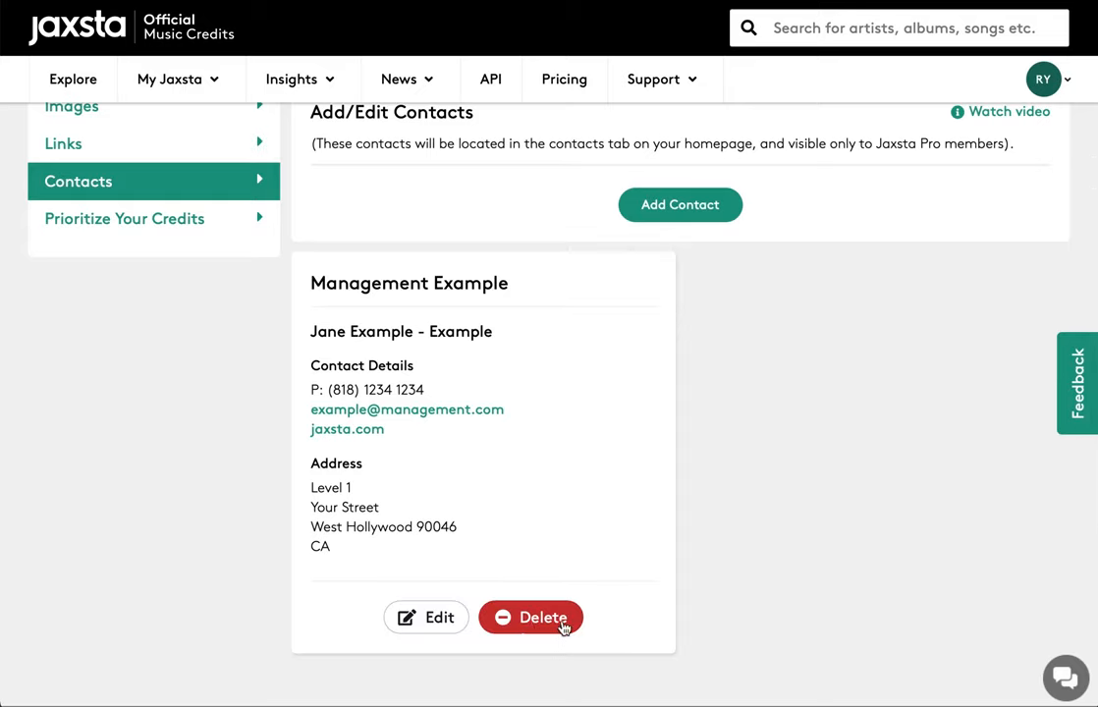
mouse_move(660, 201)
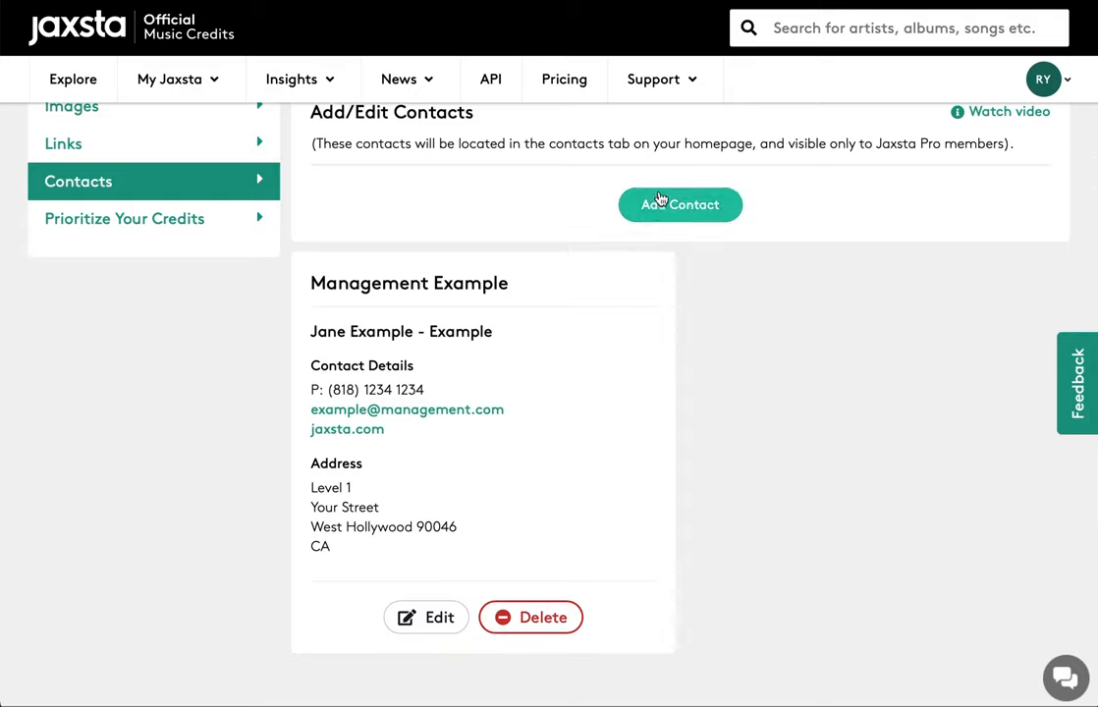
mouse_move(471, 212)
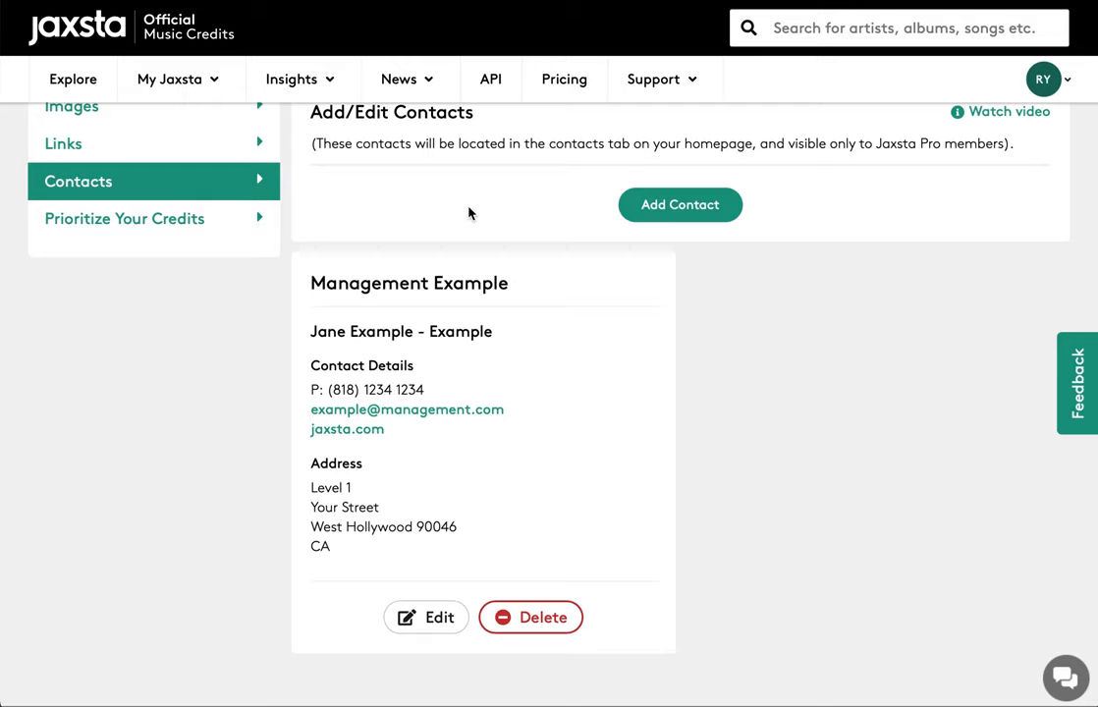
mouse_move(353, 228)
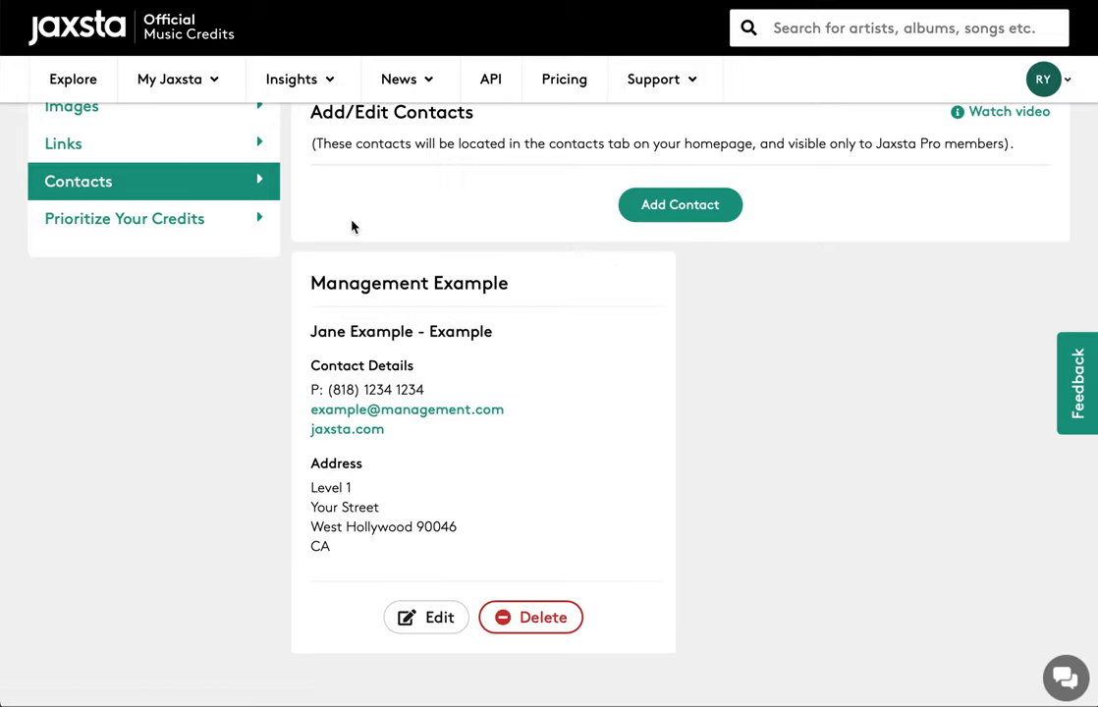
mouse_move(173, 222)
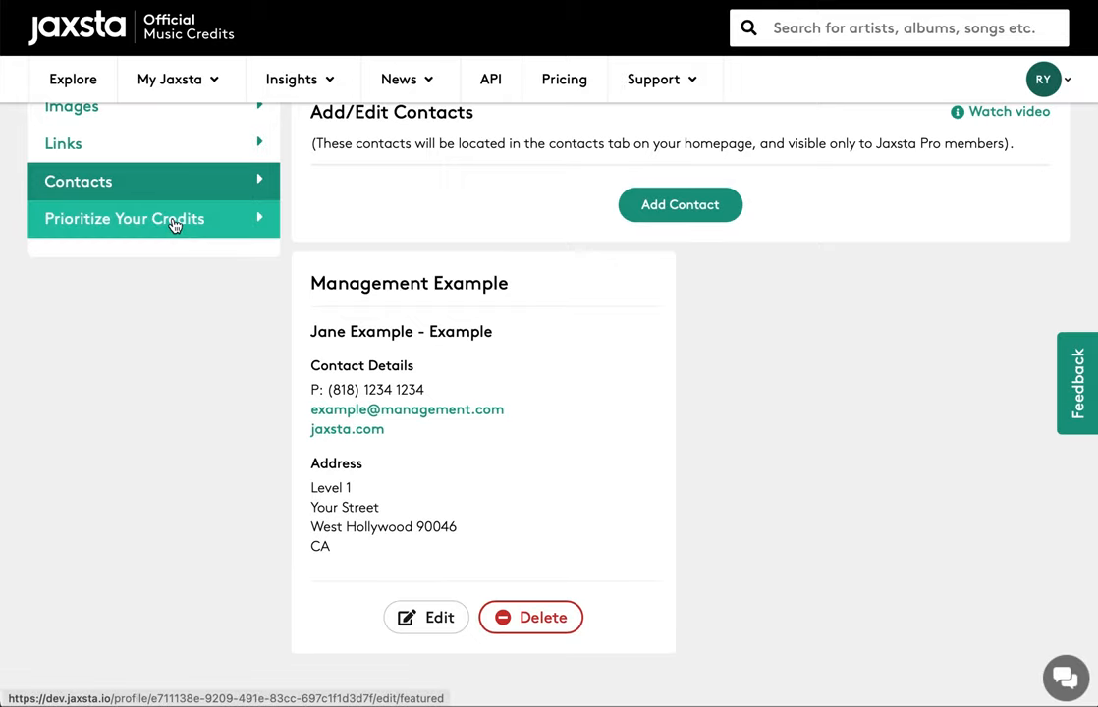
click(126, 218)
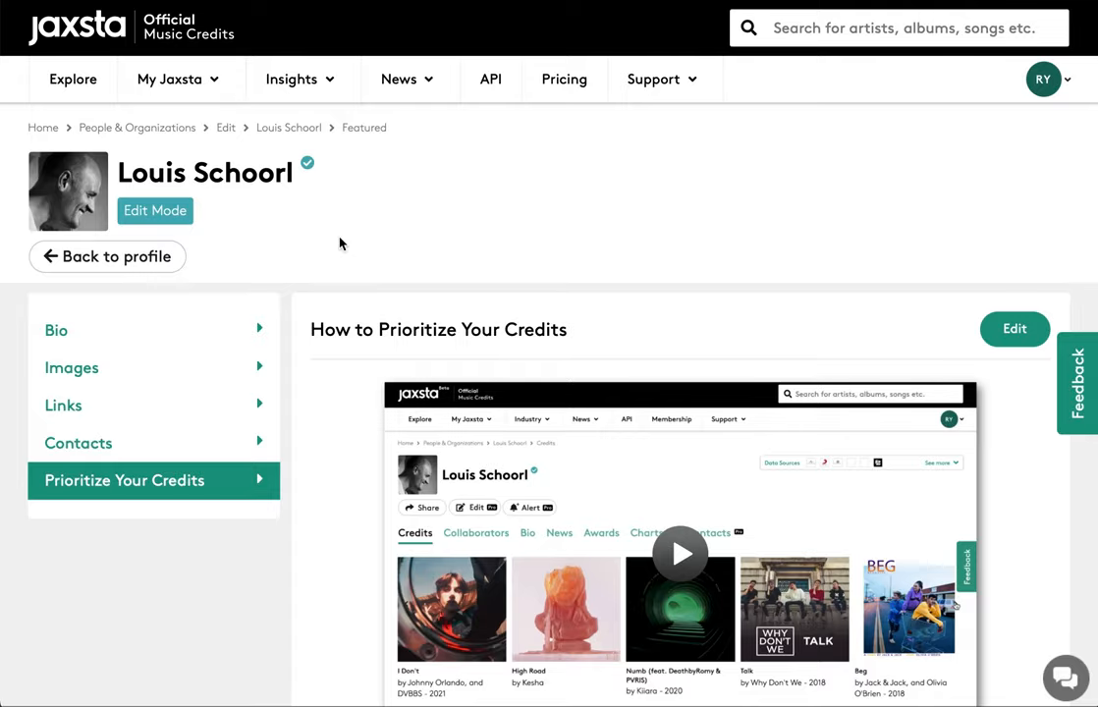
scroll(down, 3)
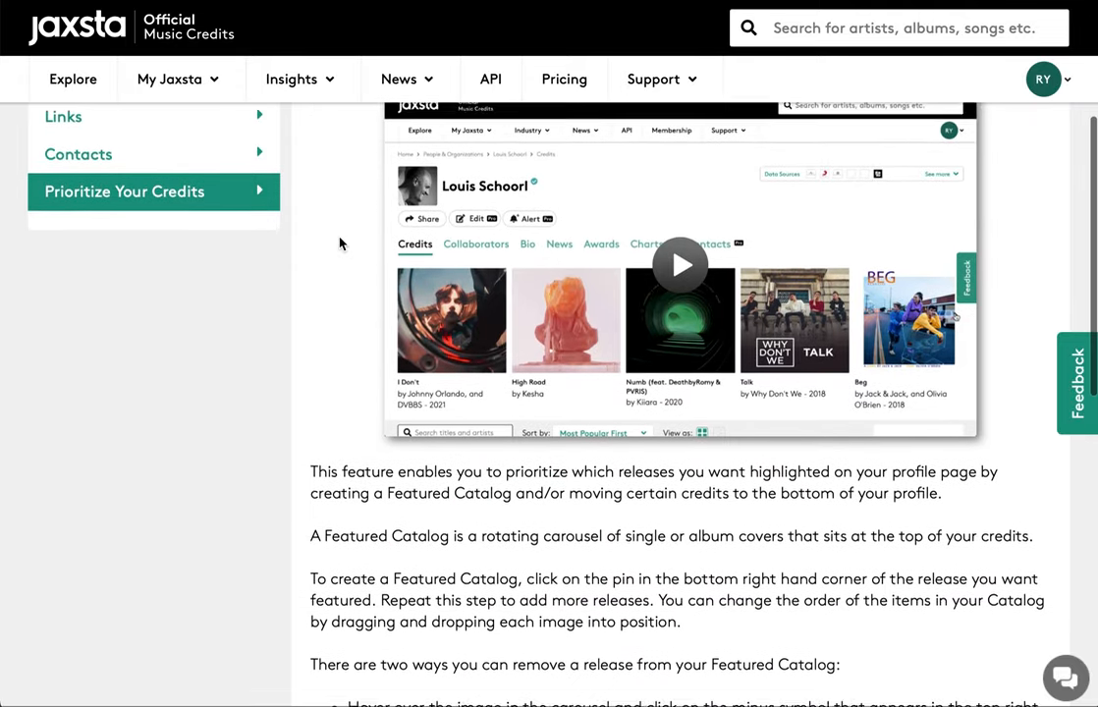
scroll(down, 3)
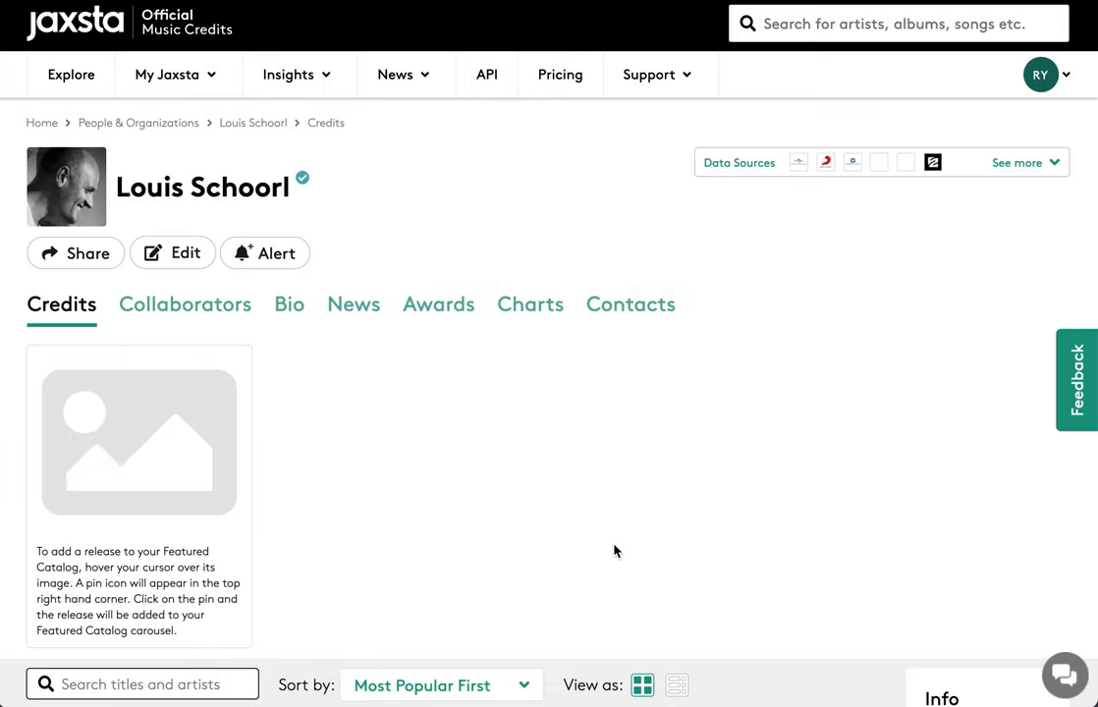
mouse_move(603, 532)
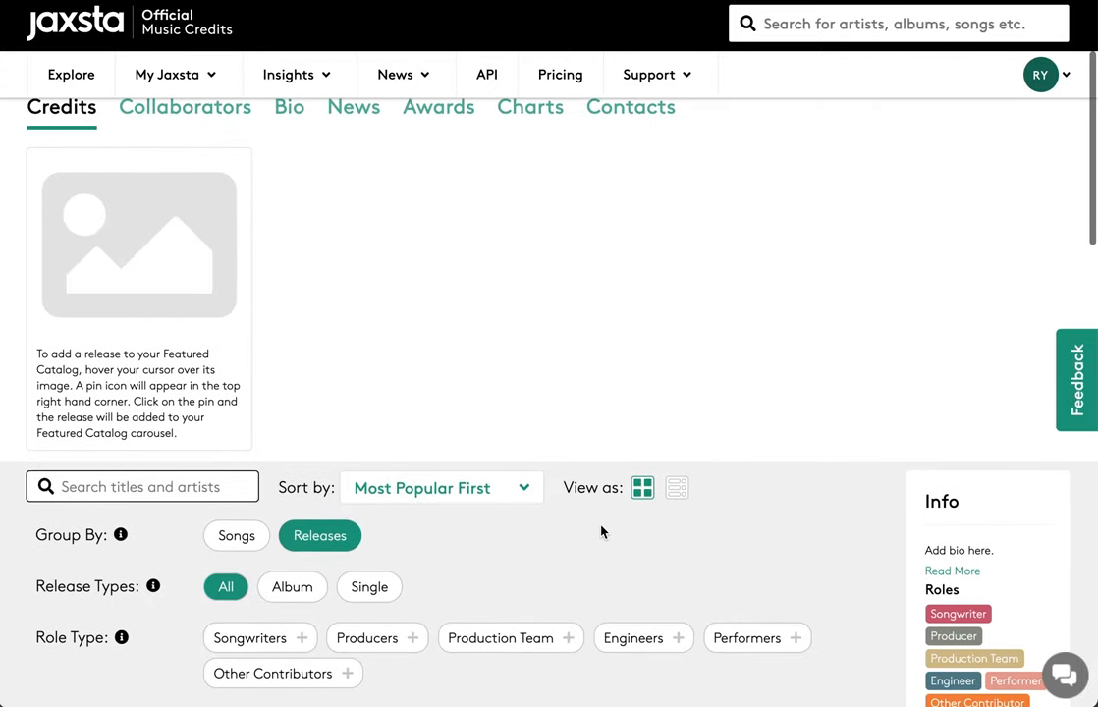
Pin DNA from the release grid to the Featured Catalog alongside High Road and Sleep Talking.
scroll(down, 3)
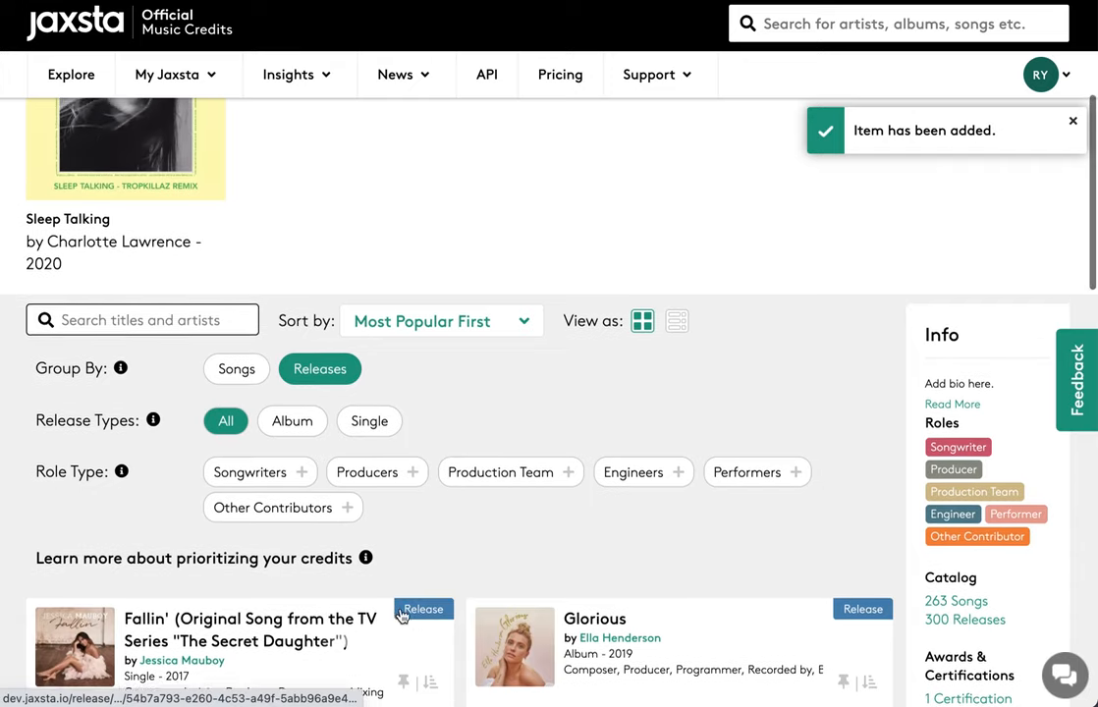
scroll(down, 3)
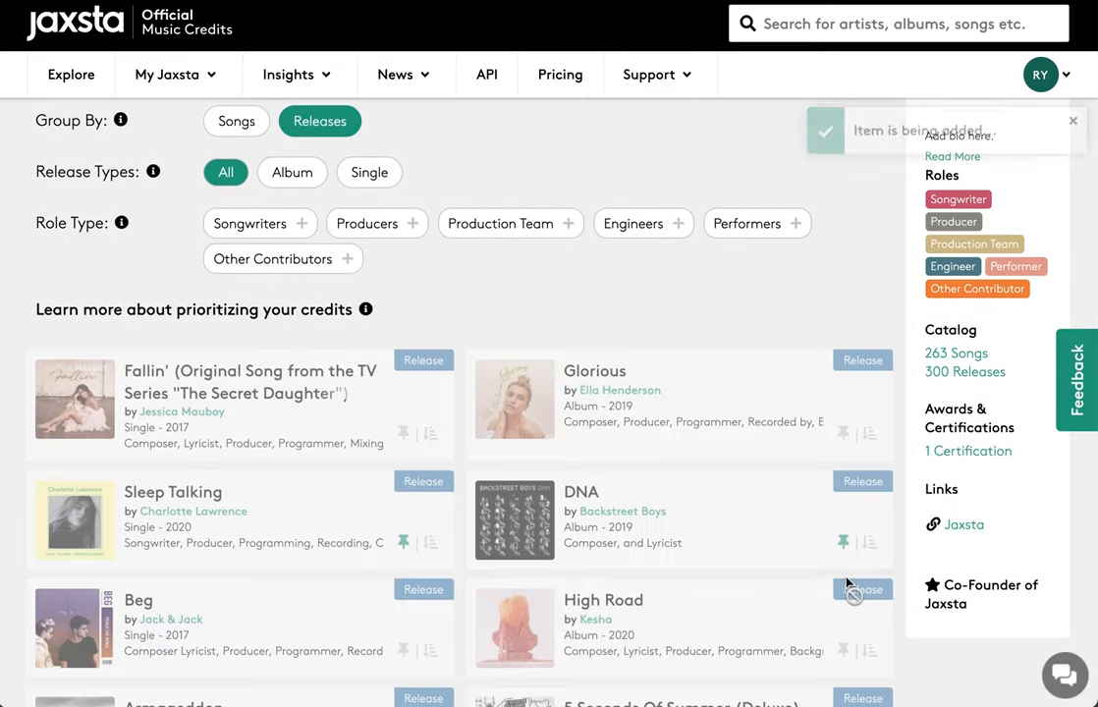
click(844, 577)
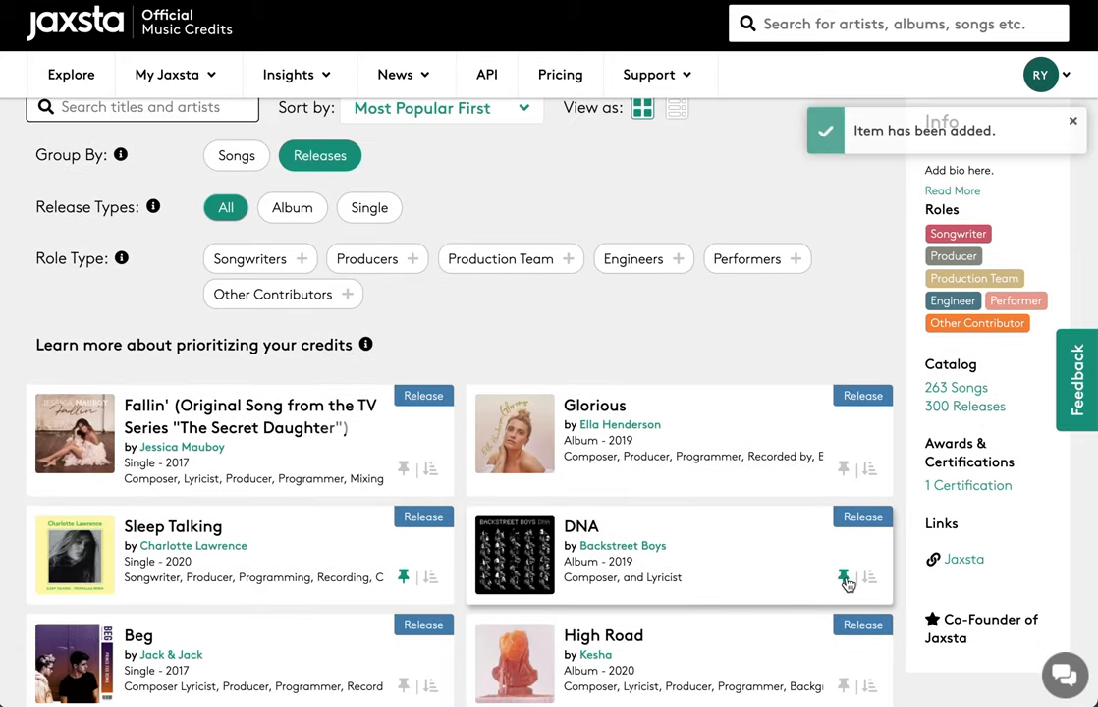
scroll(down, 3)
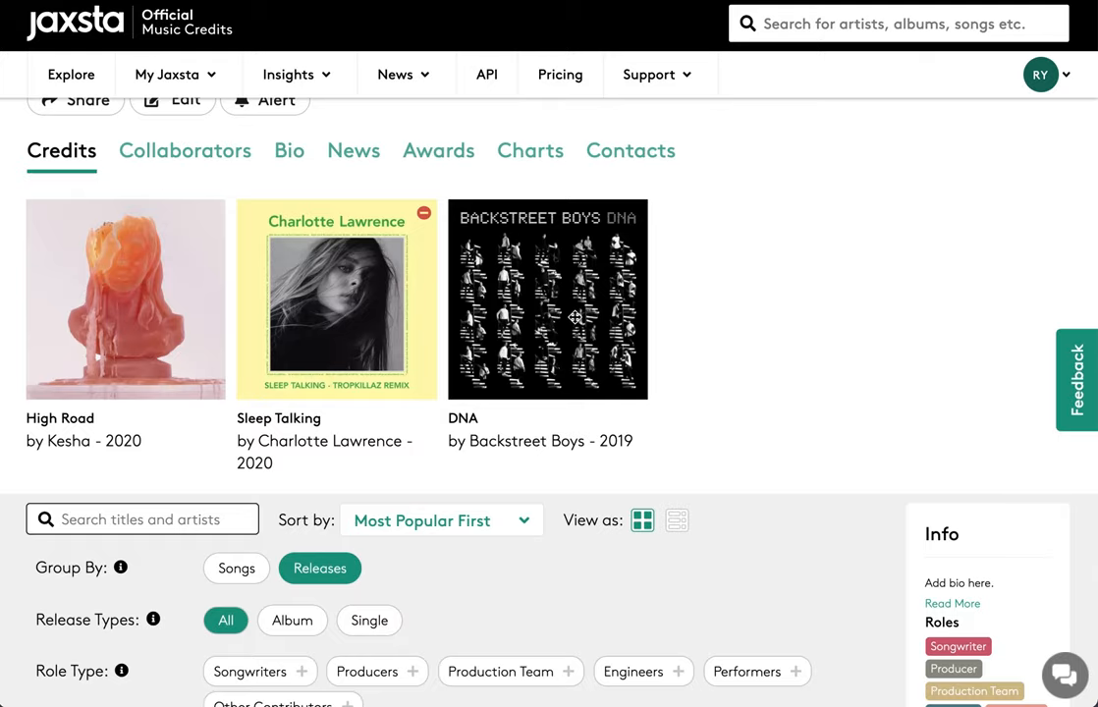
mouse_move(637, 224)
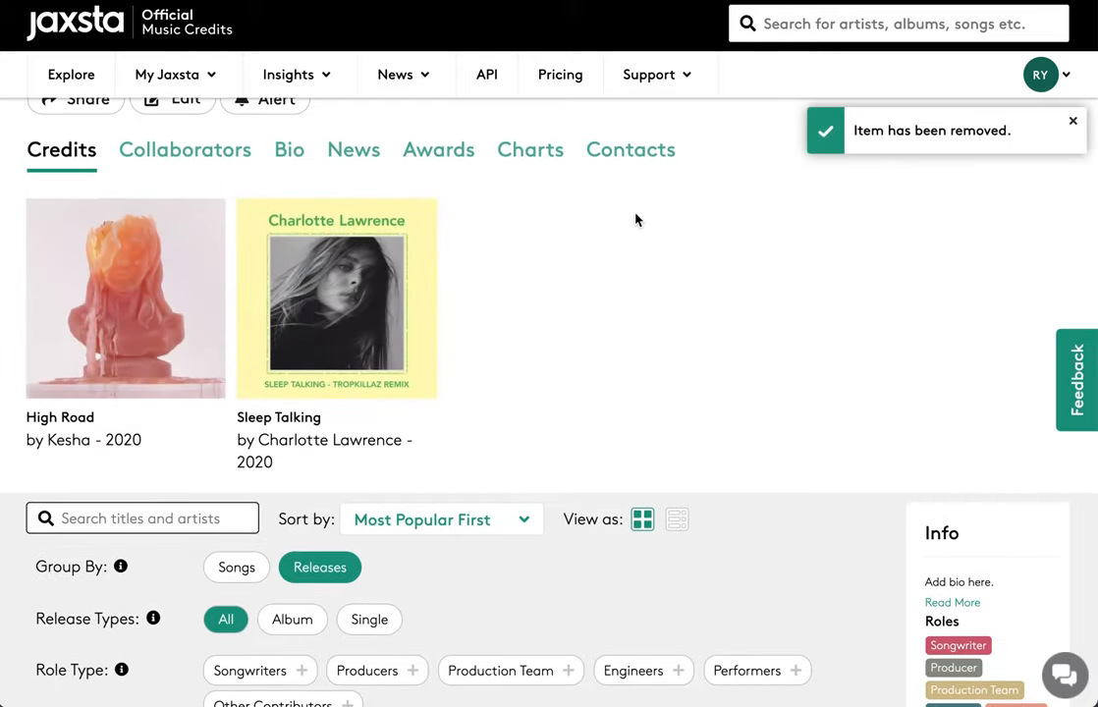
Scroll the Featured Catalog while unpinning DNA and Sleep Talking, leaving High Road.
scroll(down, 3)
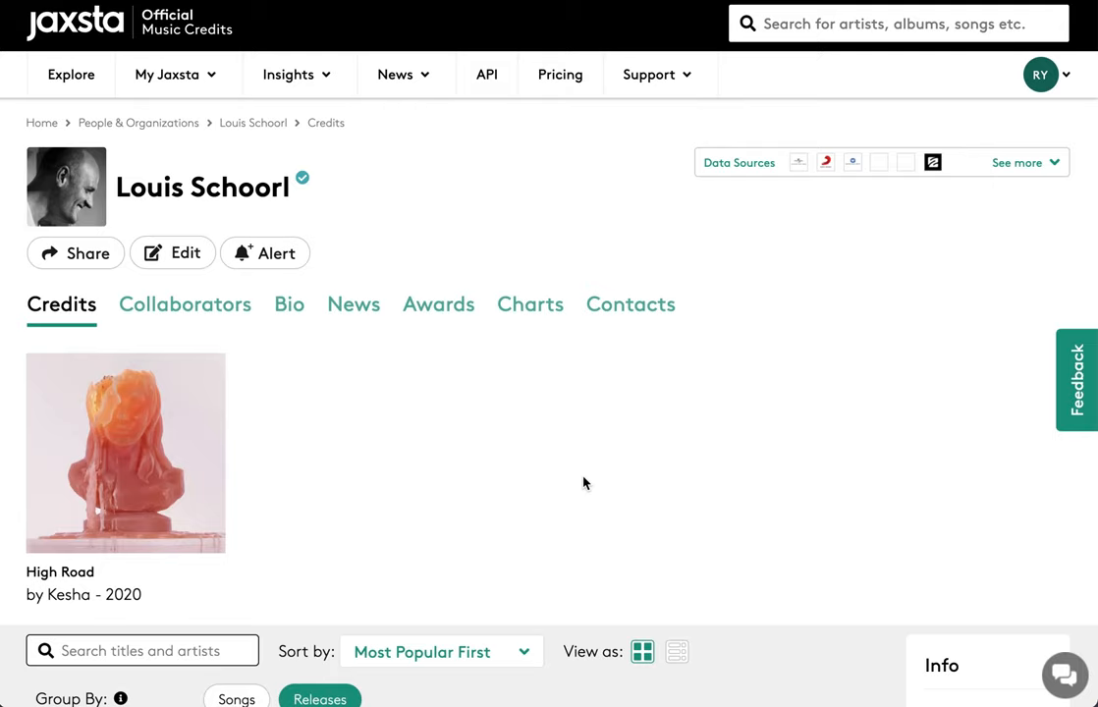
Send Kids Christmas to the bottom of popular credits and confirm it is last on page 15.
scroll(down, 3)
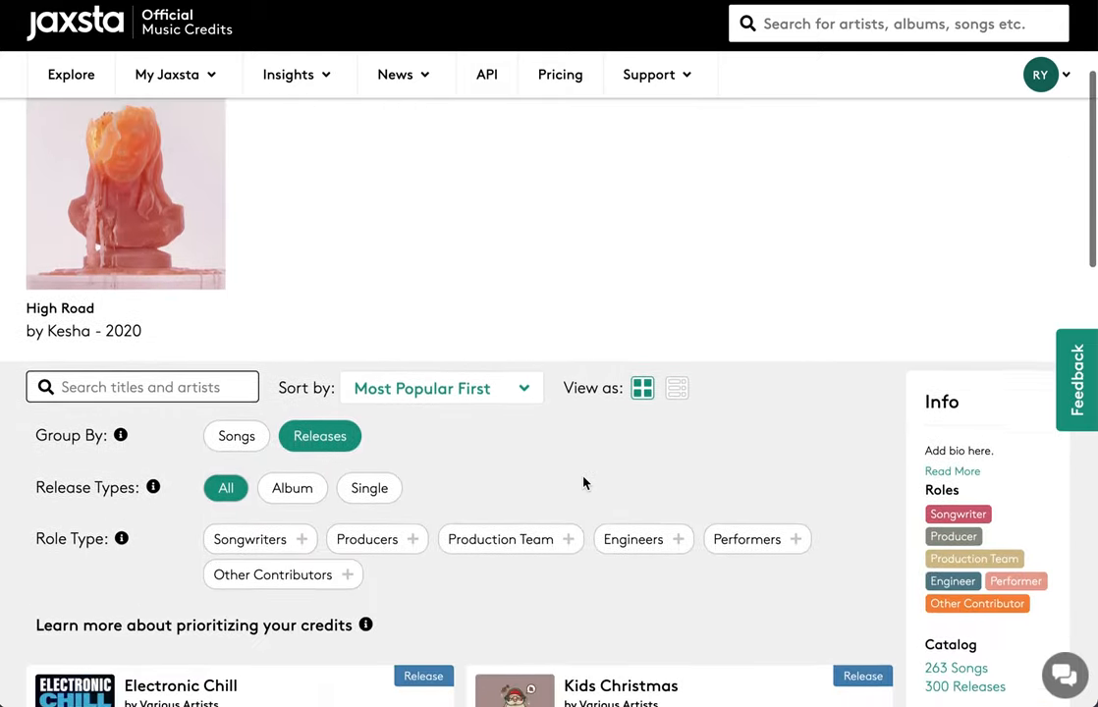
scroll(down, 3)
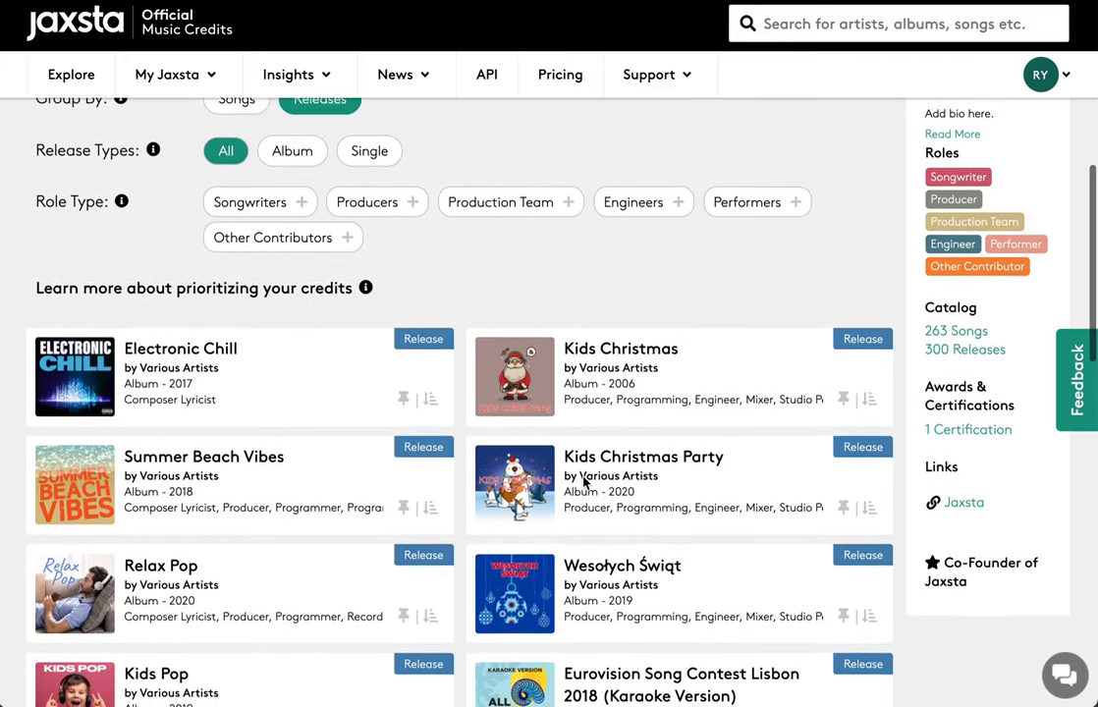
scroll(down, 3)
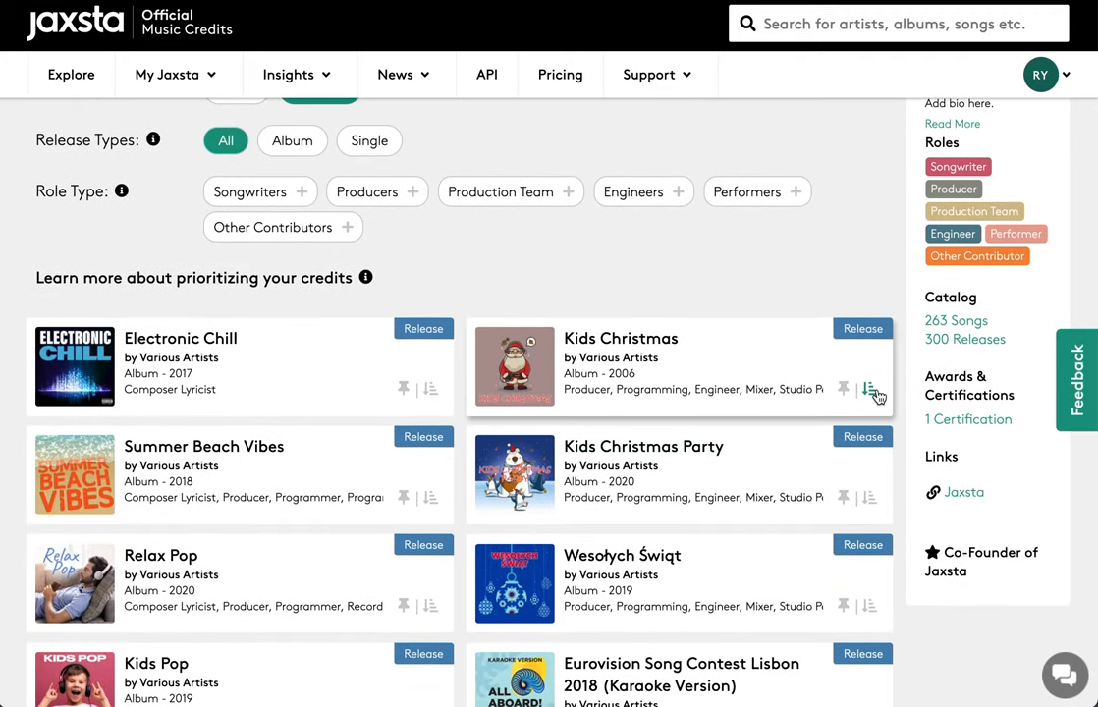
click(872, 389)
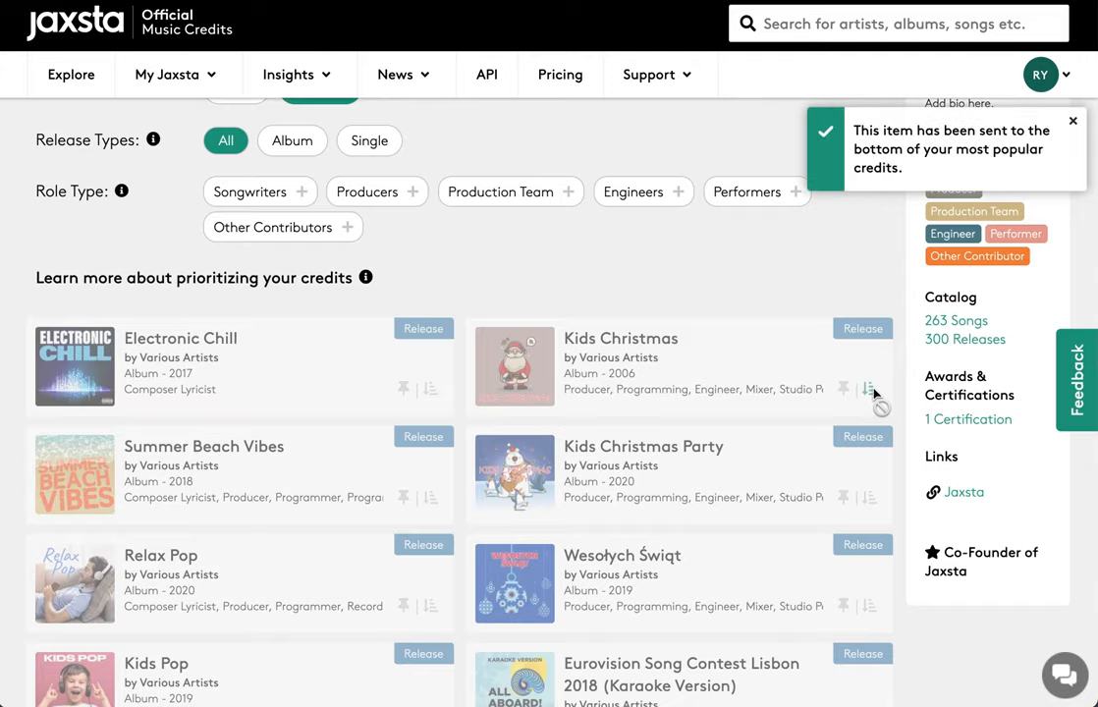
scroll(down, 3)
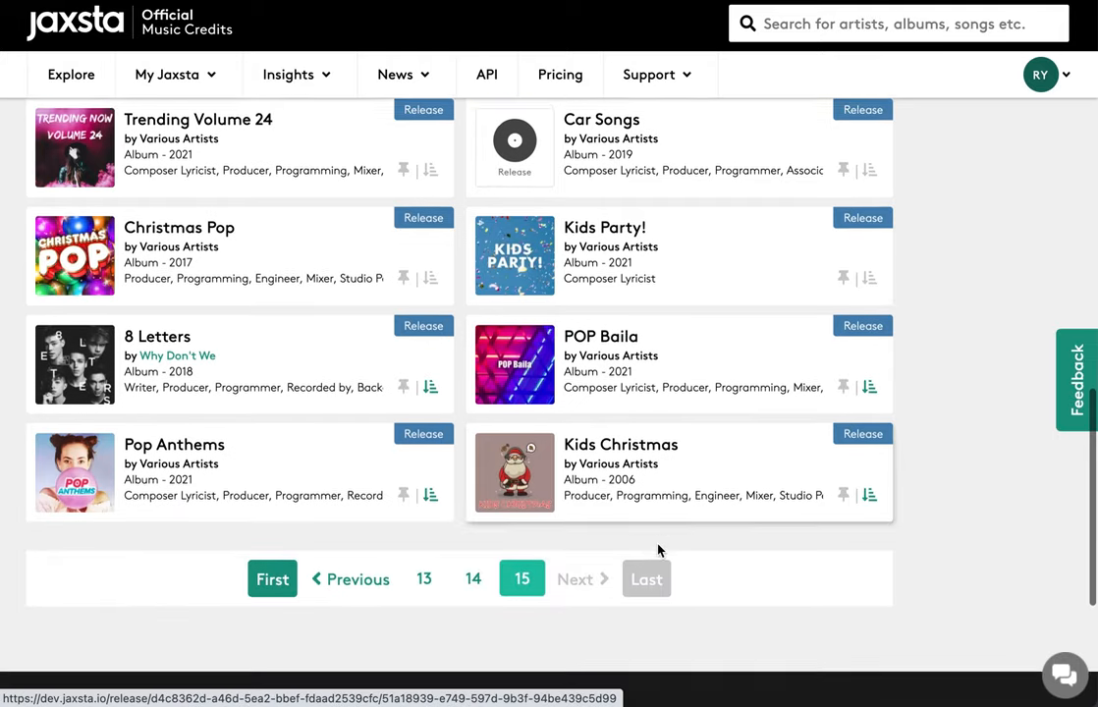
scroll(down, 3)
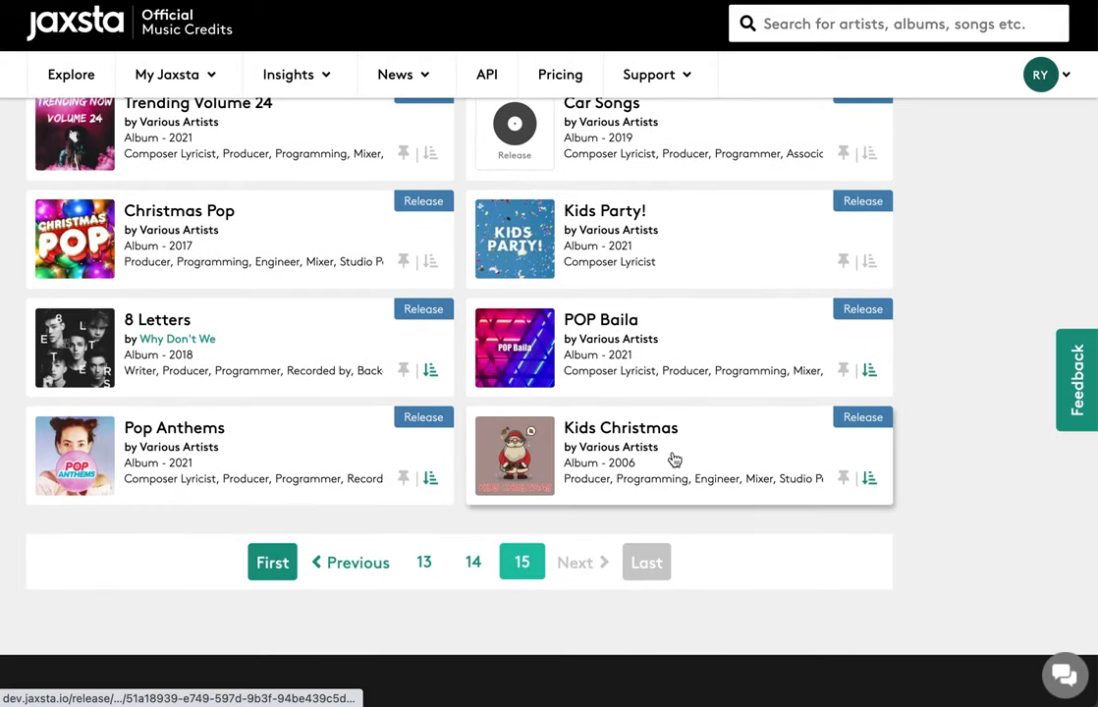
mouse_move(813, 474)
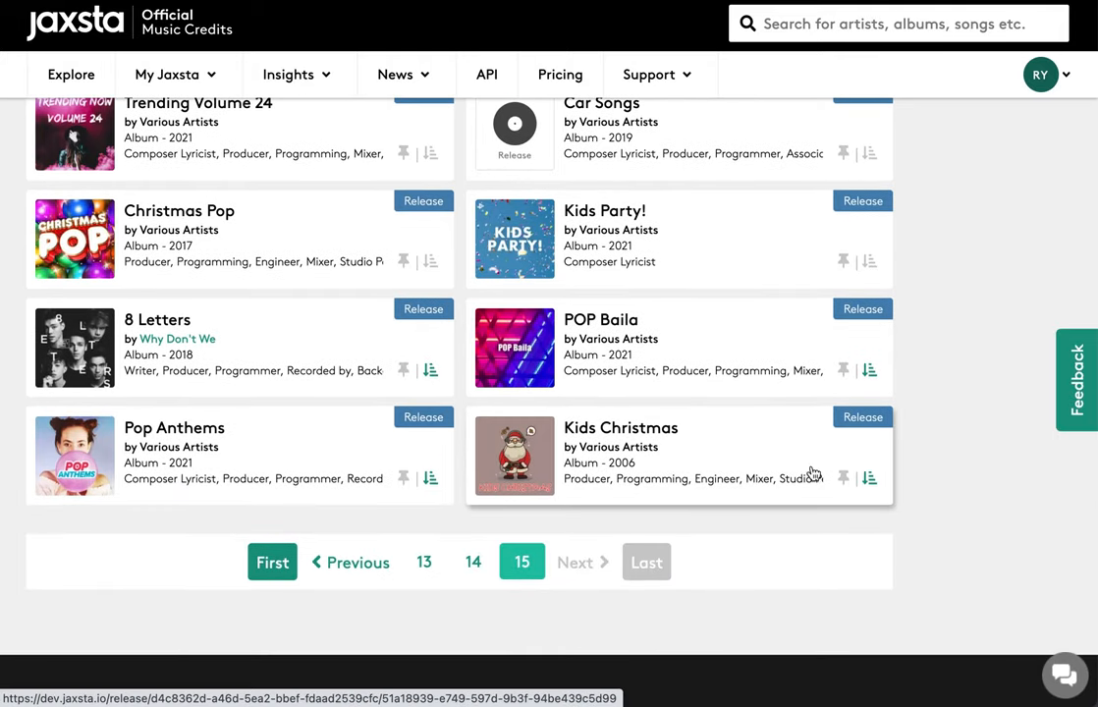
click(868, 479)
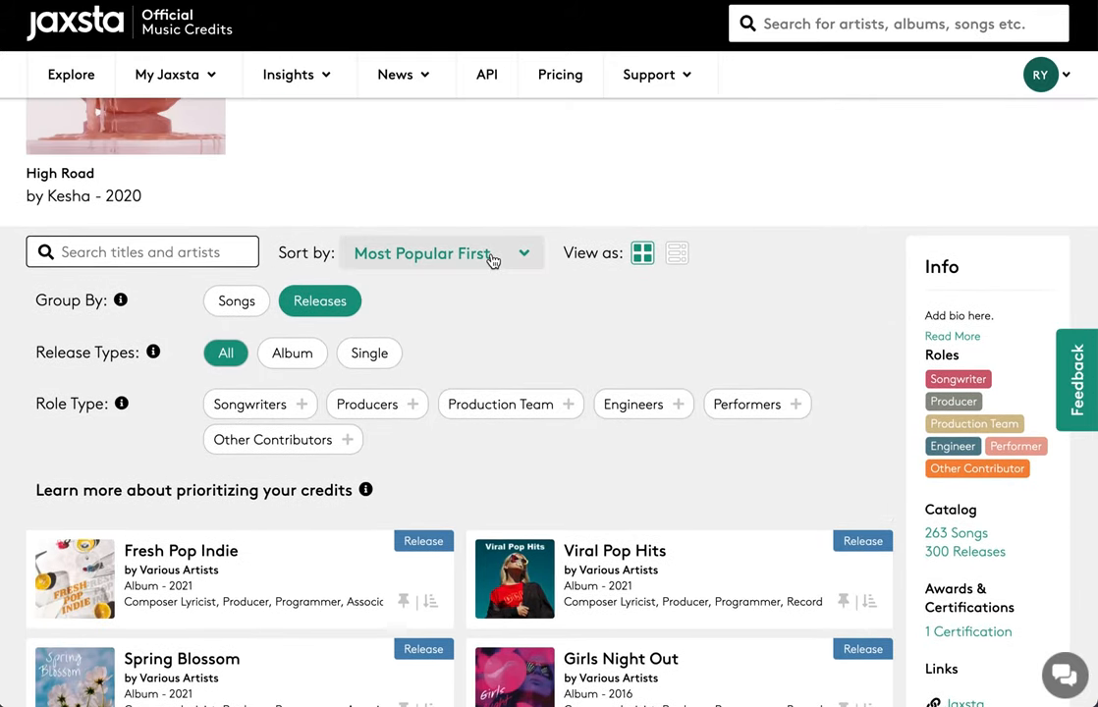
Review the Sort by options, then browse the featured carousel showing Window Shopping, Numb and High Road.
click(440, 252)
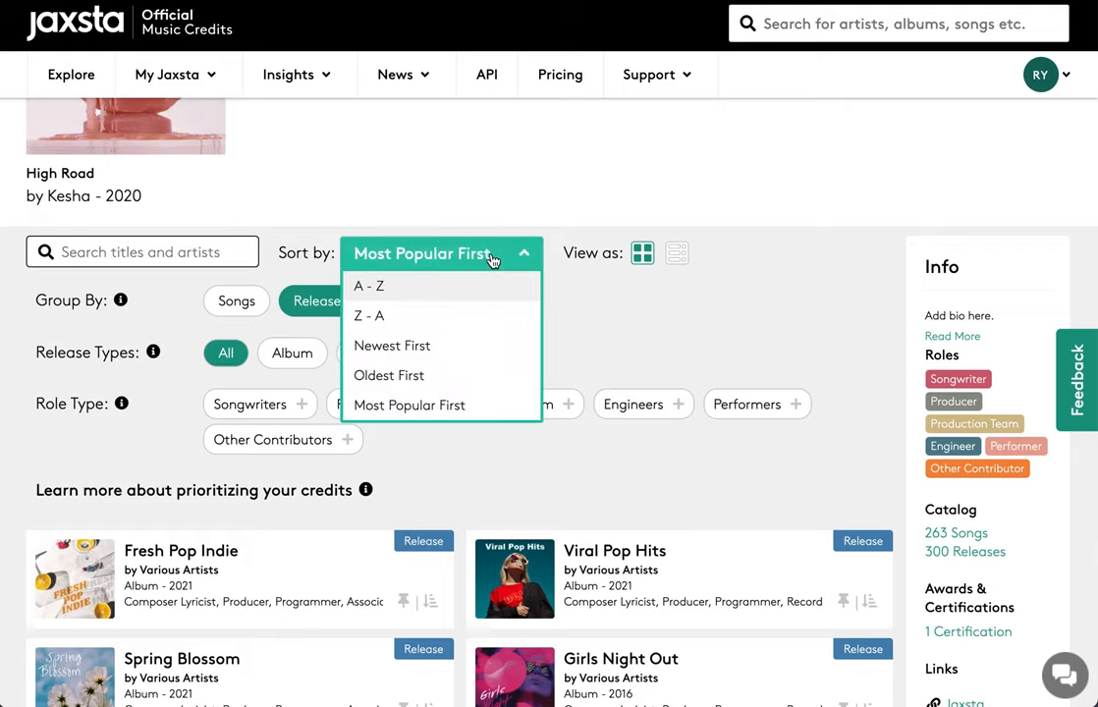
mouse_move(481, 318)
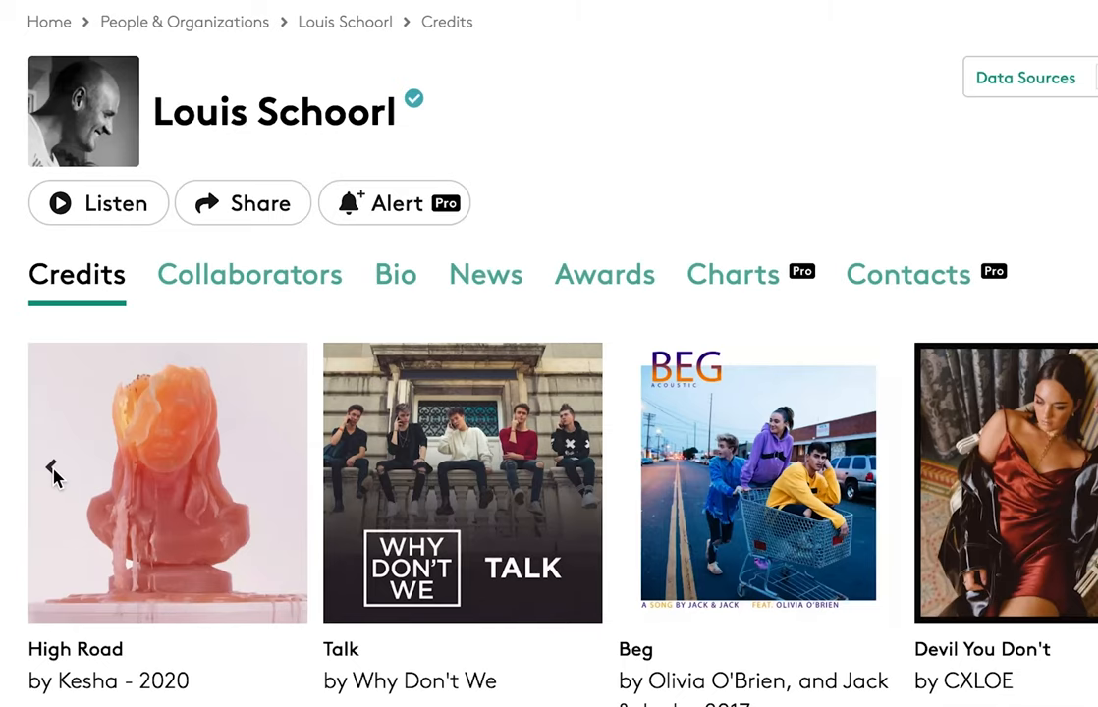
click(51, 471)
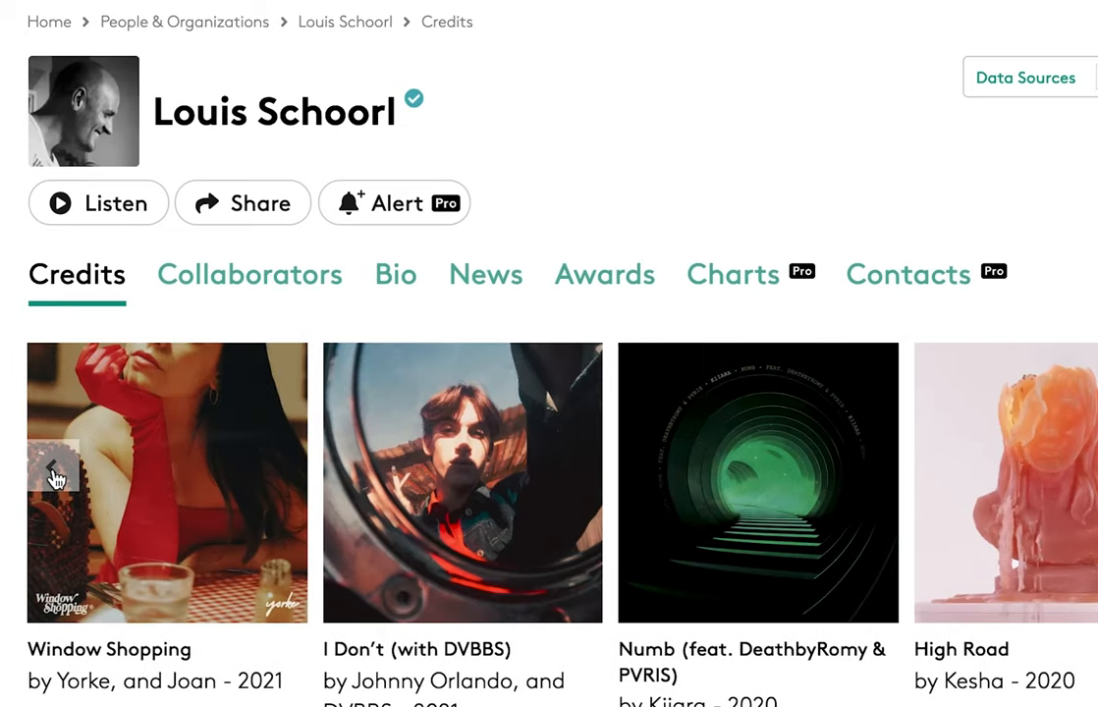